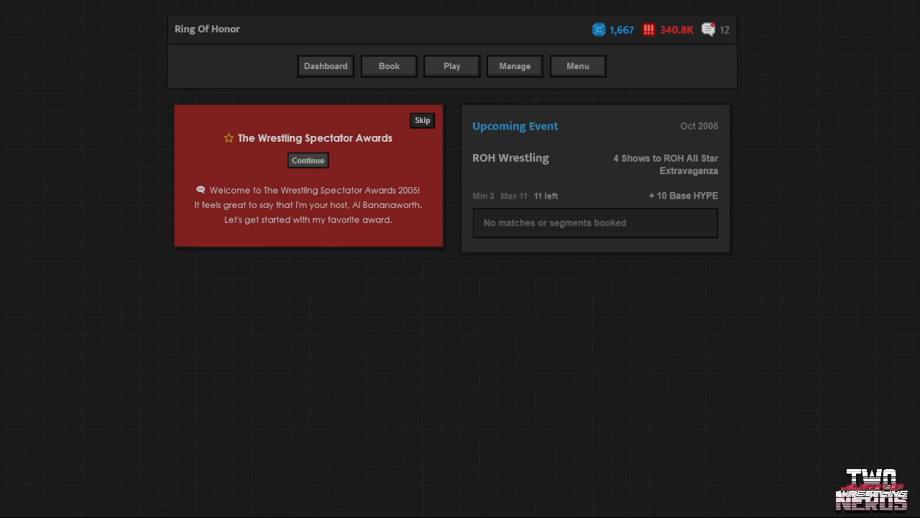
mouse_move(761, 446)
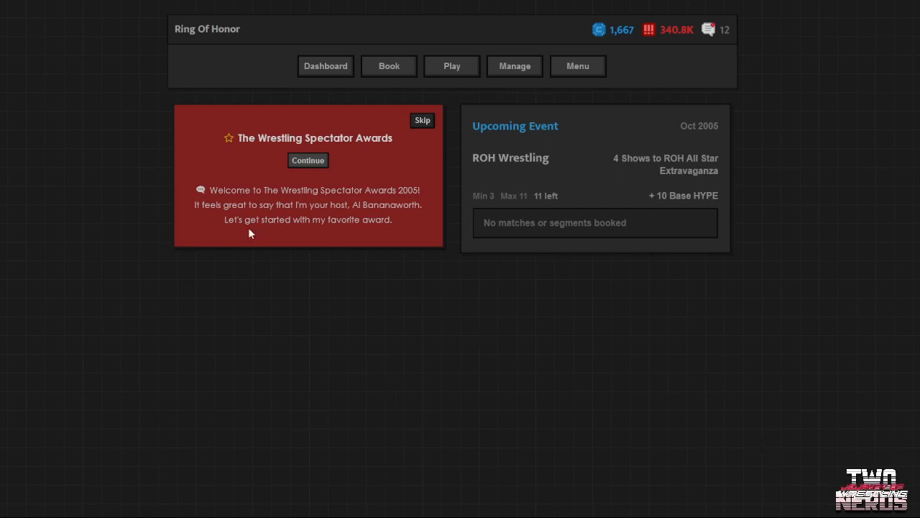
mouse_move(308, 178)
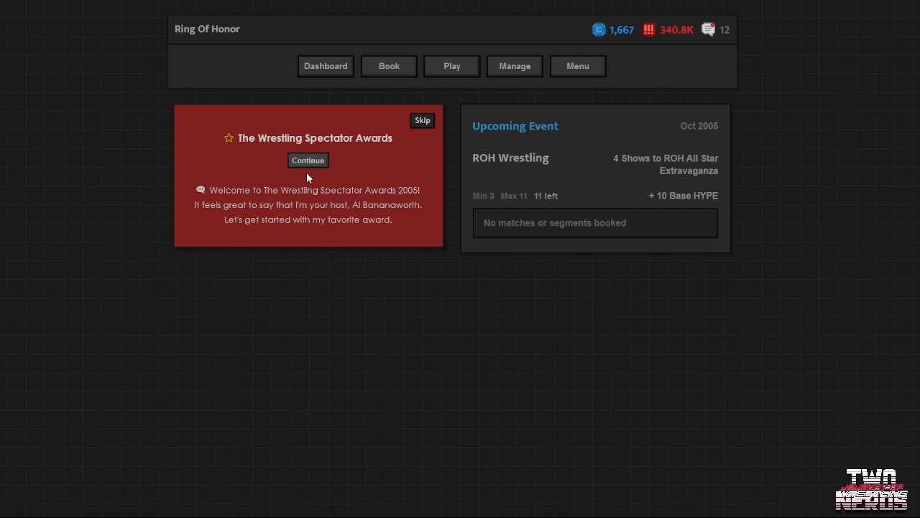
mouse_move(311, 170)
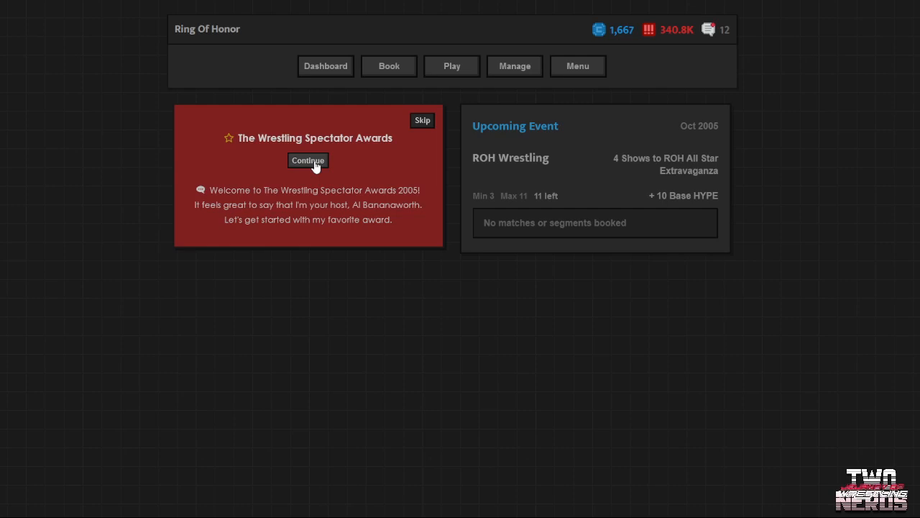
Step through Stupidest Match nominees until Ekmo & Sonny Siaki's tables match wins
click(307, 161)
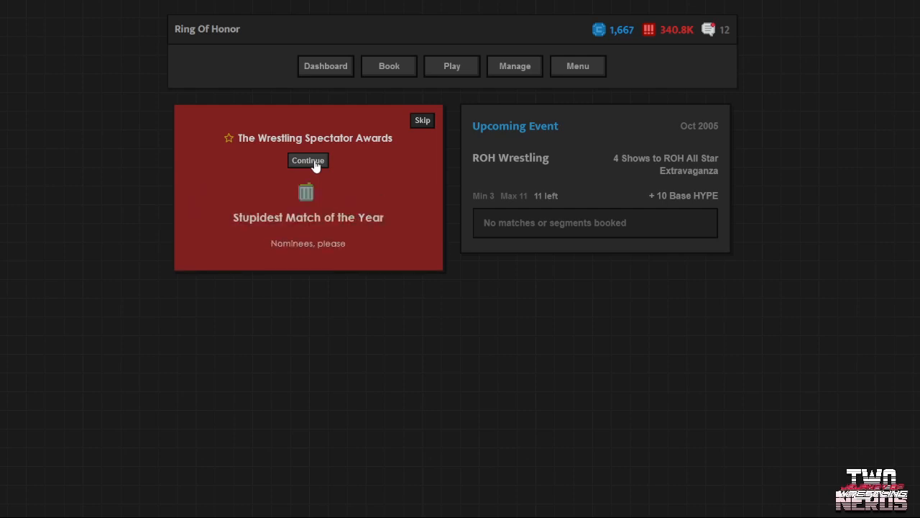
click(308, 160)
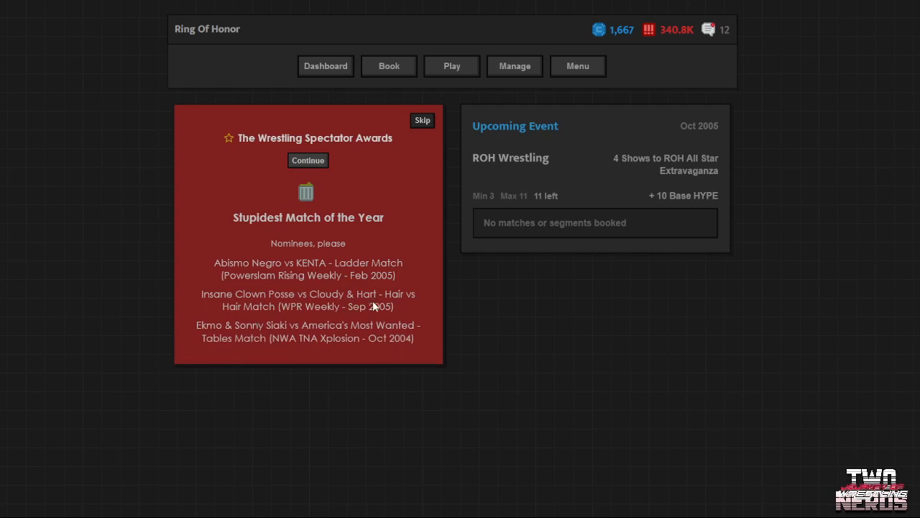
mouse_move(317, 309)
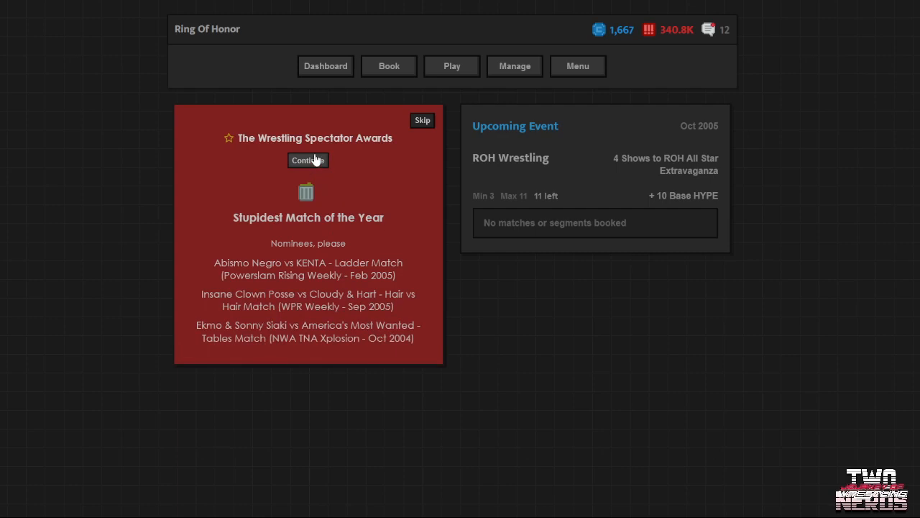
click(308, 160)
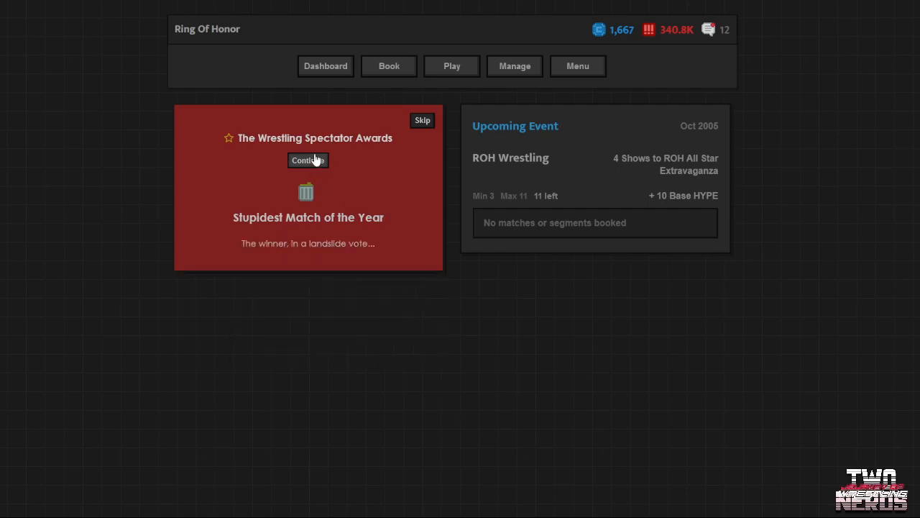
click(308, 160)
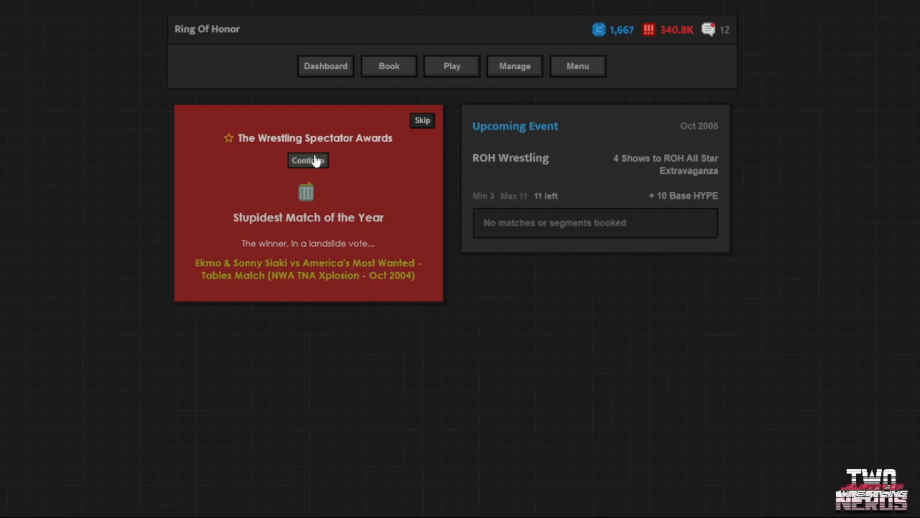
click(307, 160)
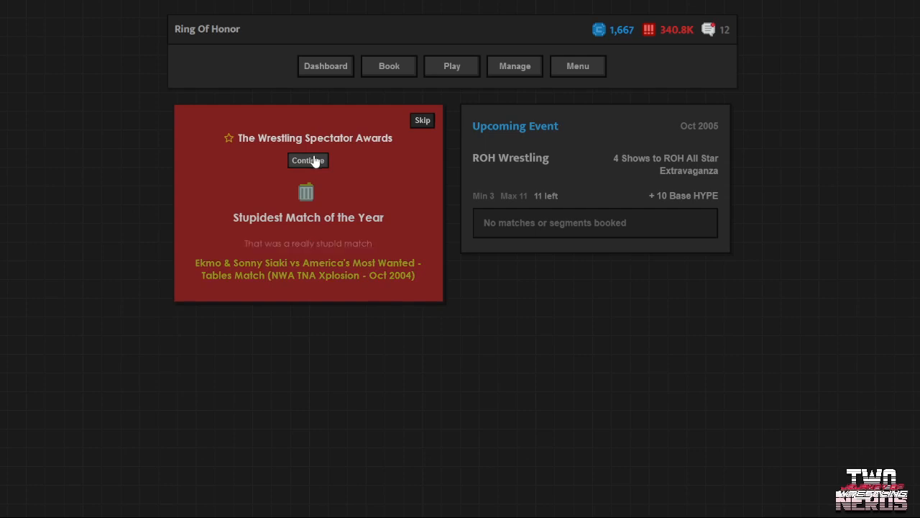
click(307, 159)
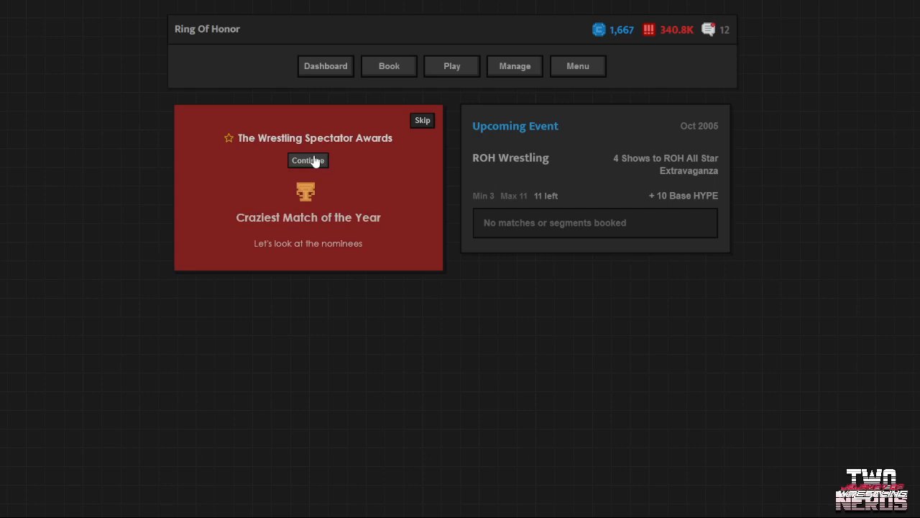
Reveal Guerrero vs Michaels' lumberjack match as Craziest Match of the Year
click(308, 160)
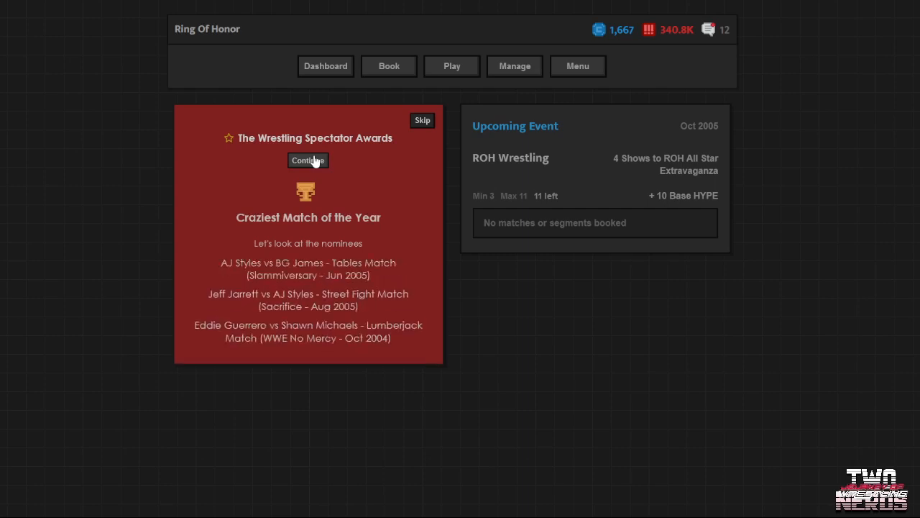
click(307, 160)
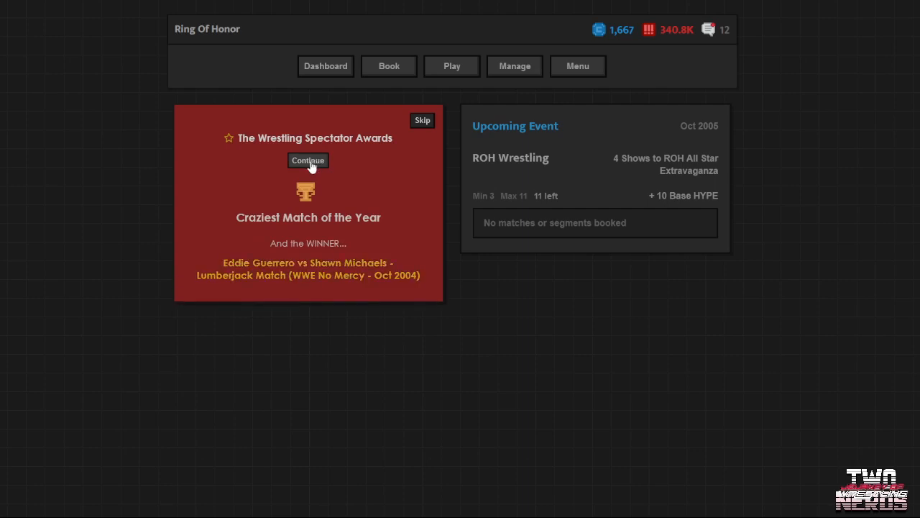
click(308, 160)
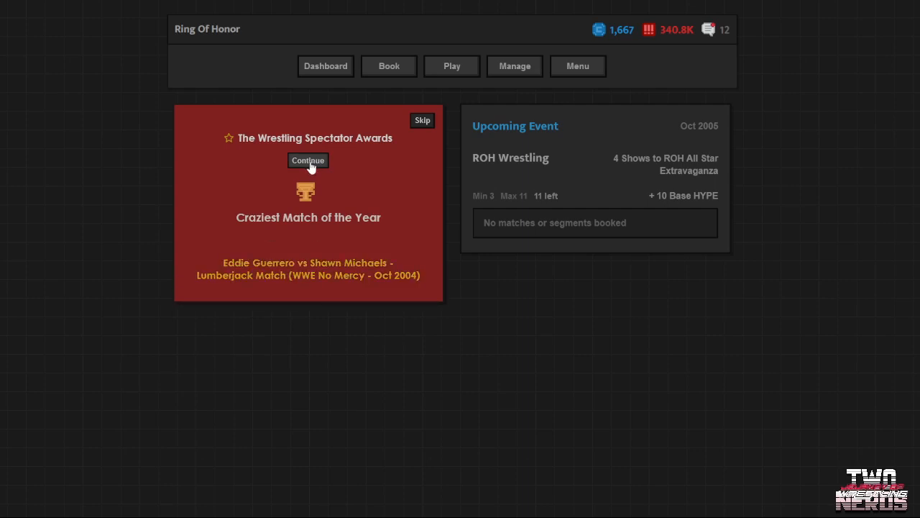
click(308, 160)
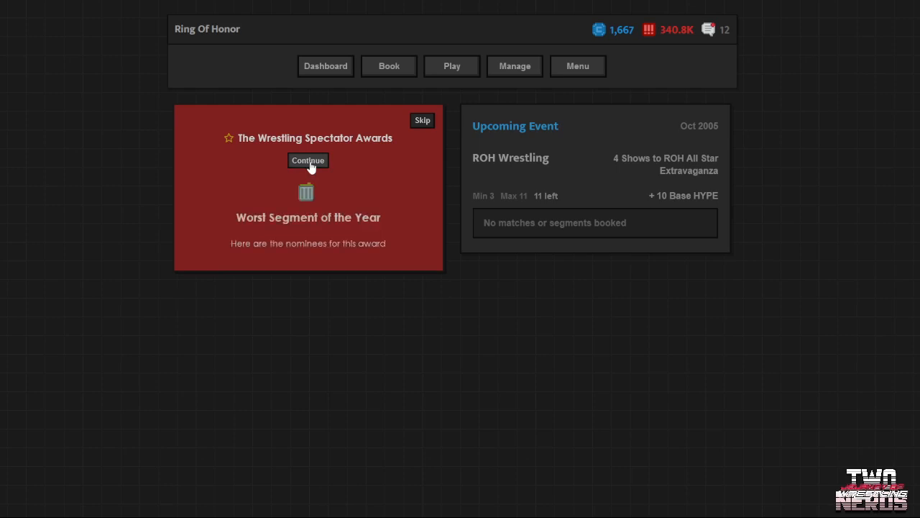
Step through Worst Segment nominees until Traci's Xplosion backstage interview wins
click(307, 160)
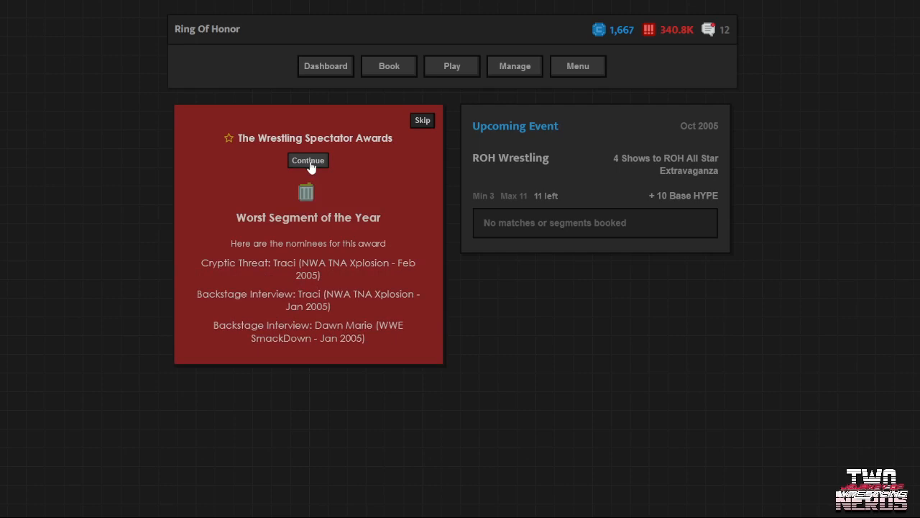
mouse_move(371, 373)
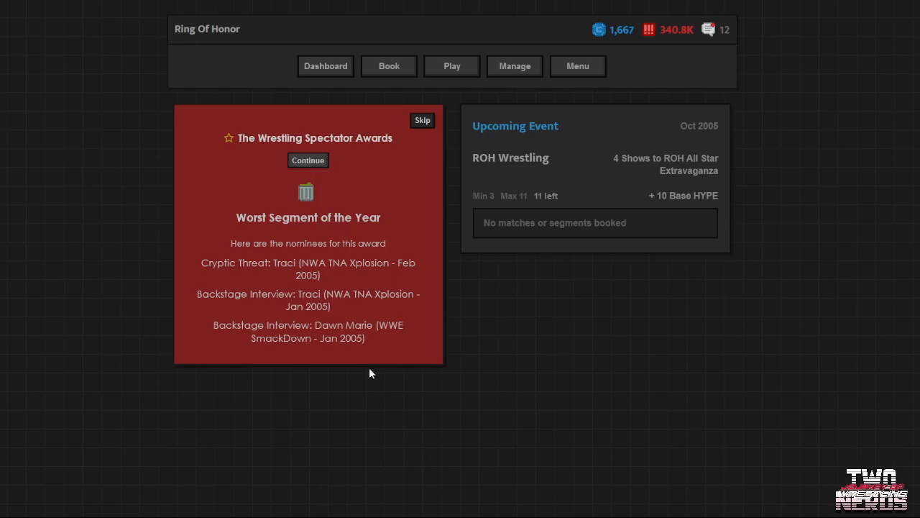
click(307, 159)
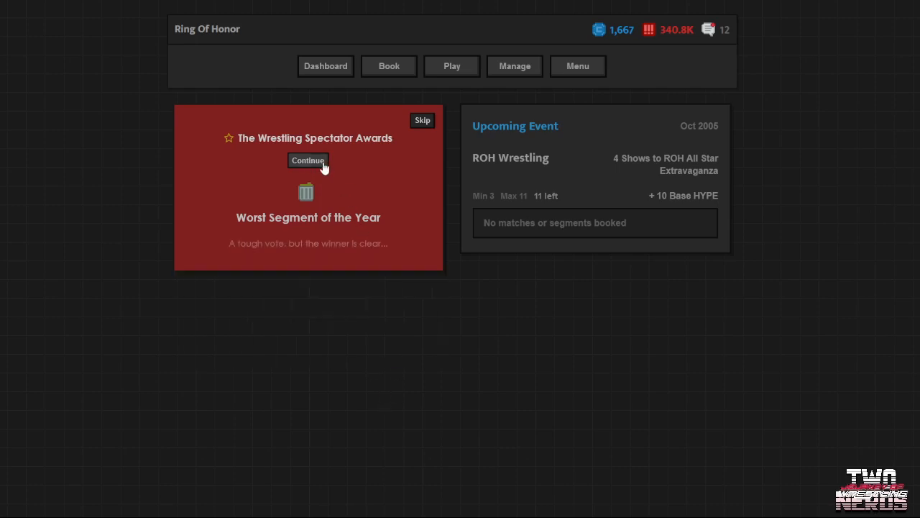
click(308, 160)
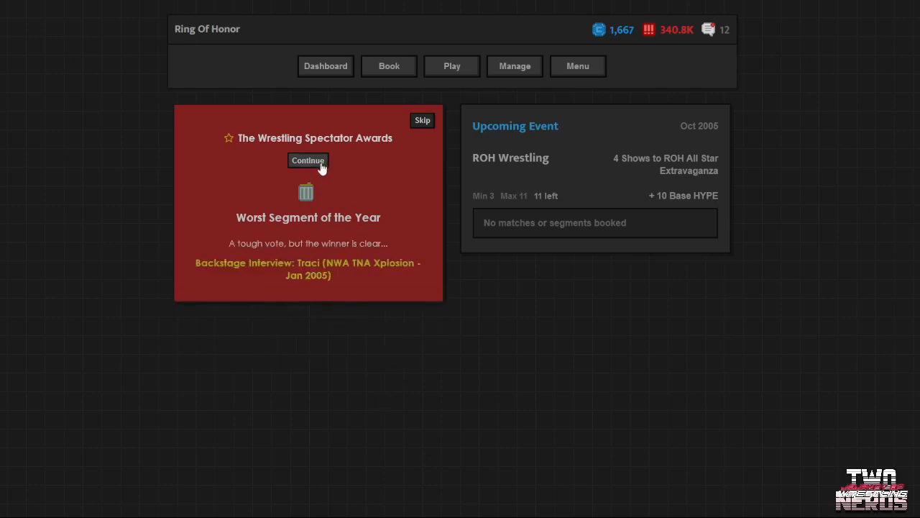
mouse_move(343, 192)
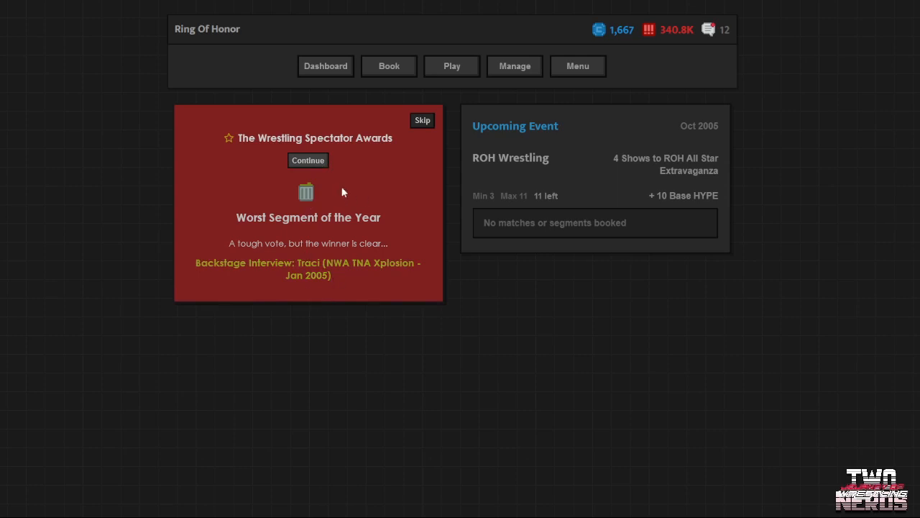
click(308, 160)
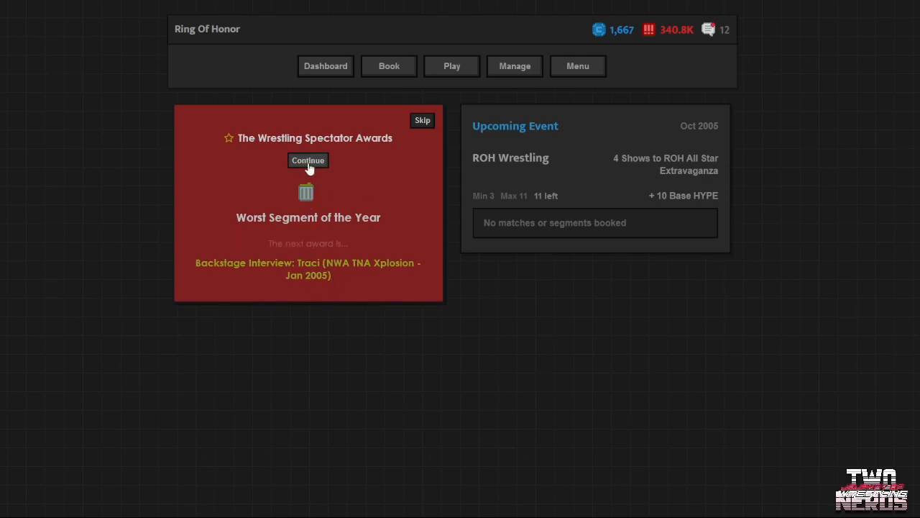
mouse_move(314, 251)
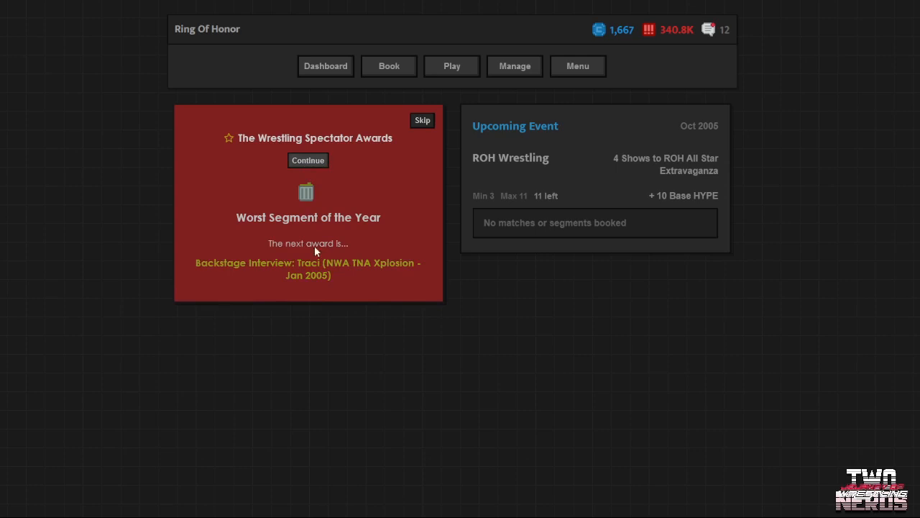
click(308, 160)
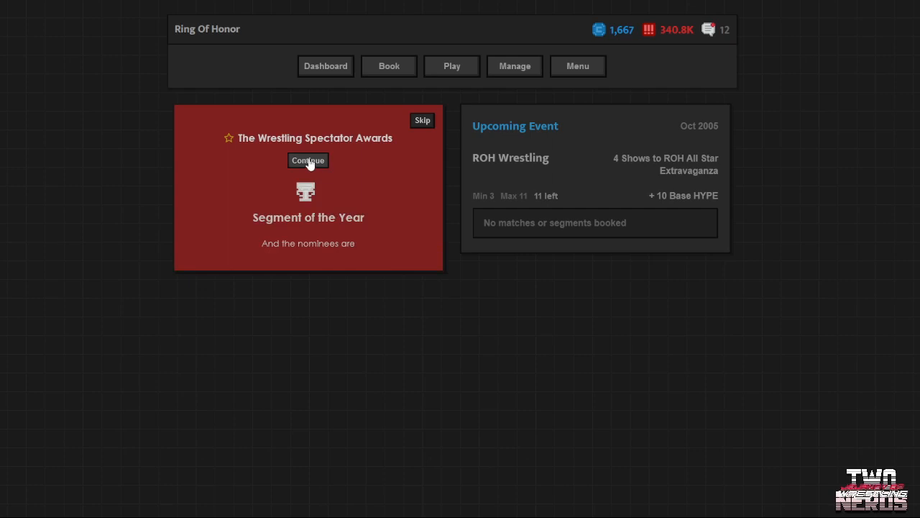
Reveal the Danielson-Punk-Ibushi-Sabre fight as Segment of the Year, earning 200
click(307, 159)
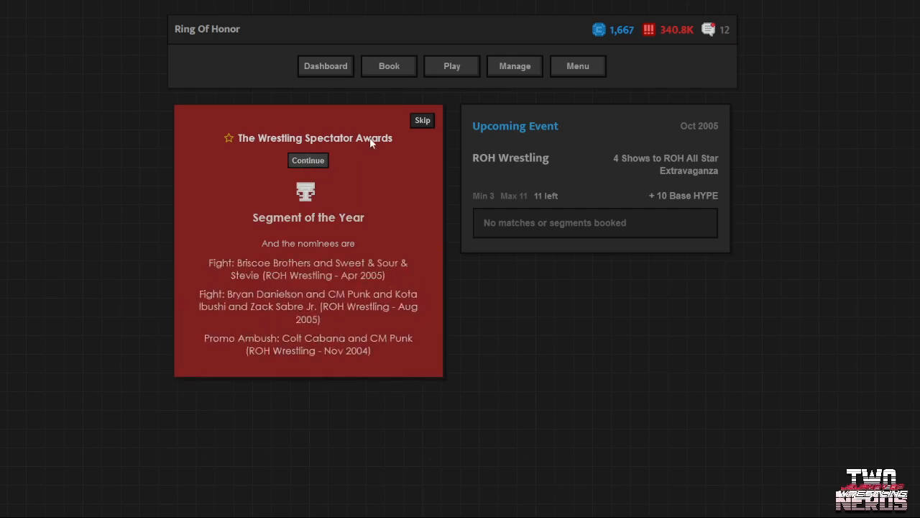
mouse_move(323, 245)
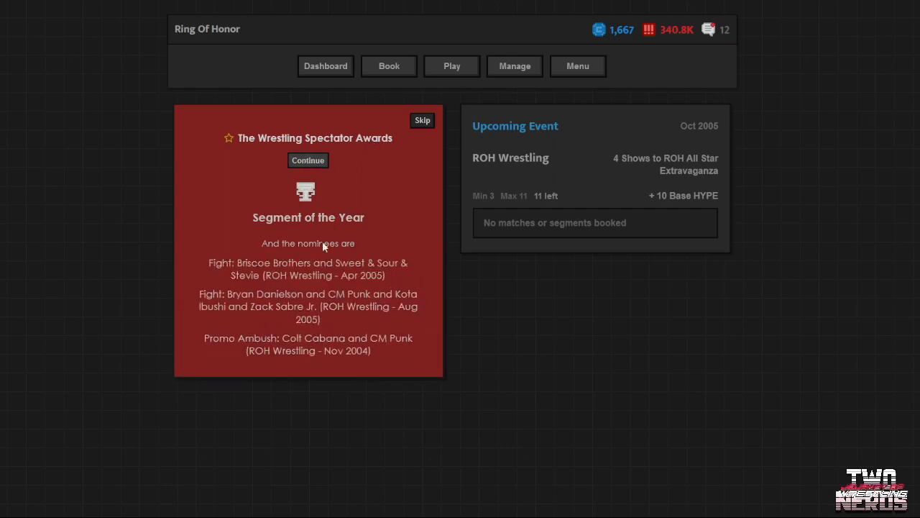
mouse_move(216, 312)
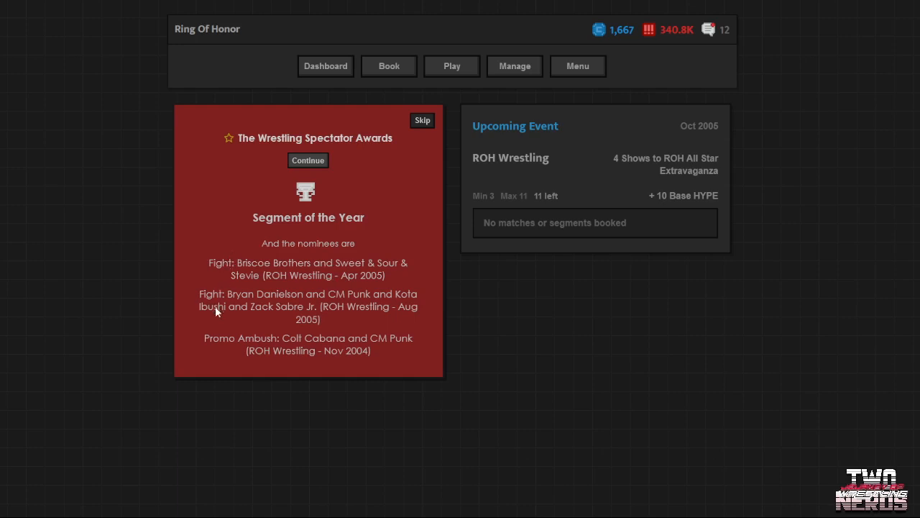
mouse_move(323, 169)
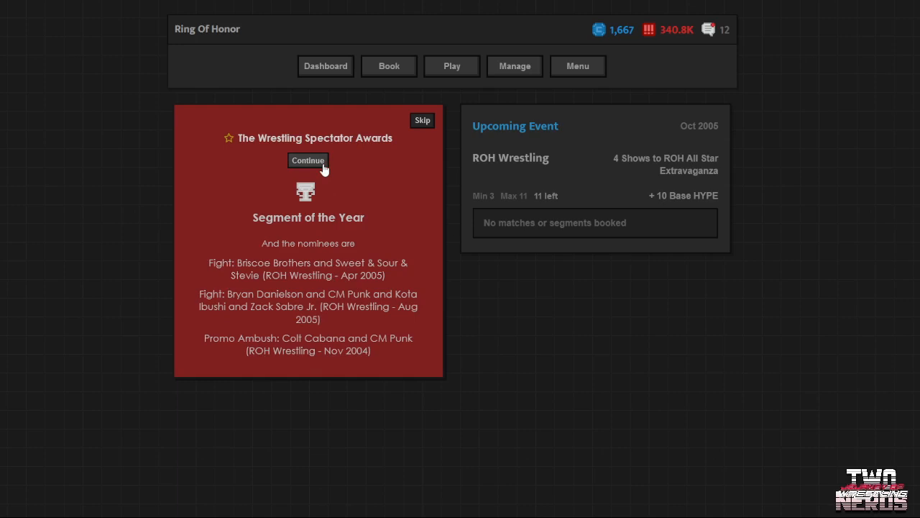
click(308, 160)
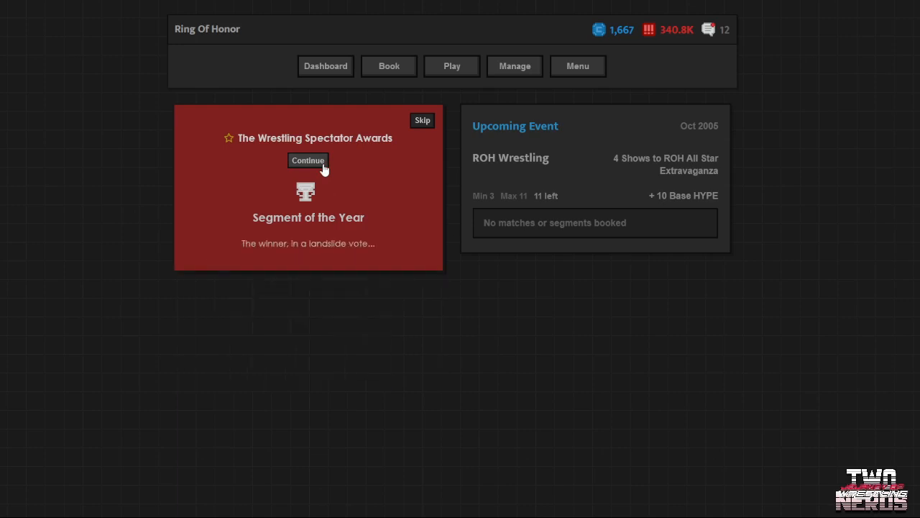
click(308, 160)
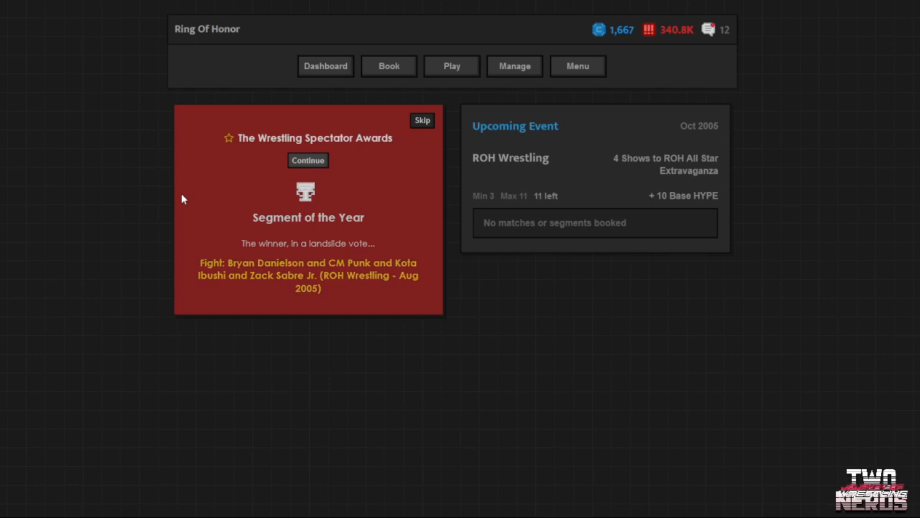
mouse_move(203, 261)
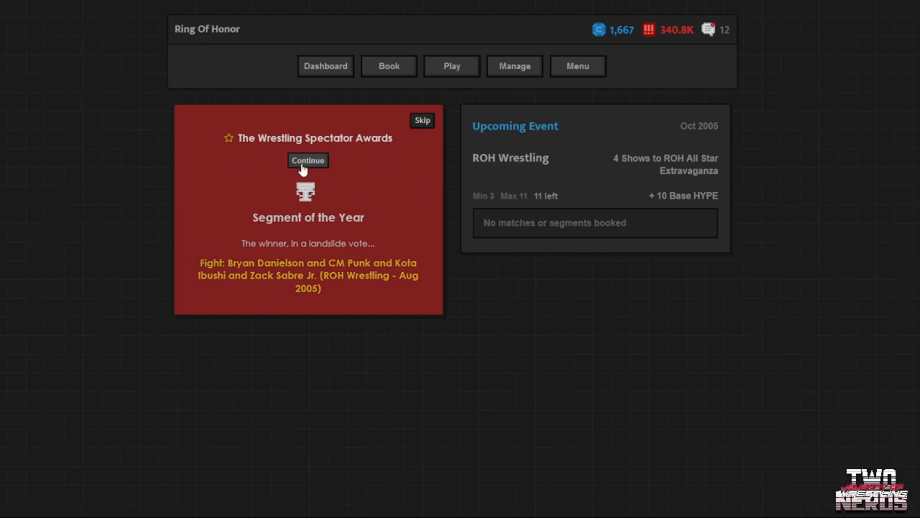
click(308, 160)
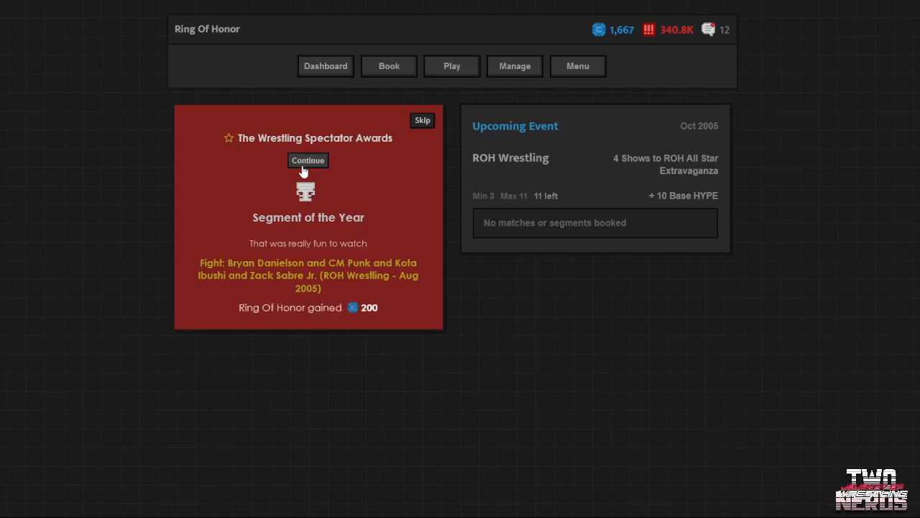
click(308, 159)
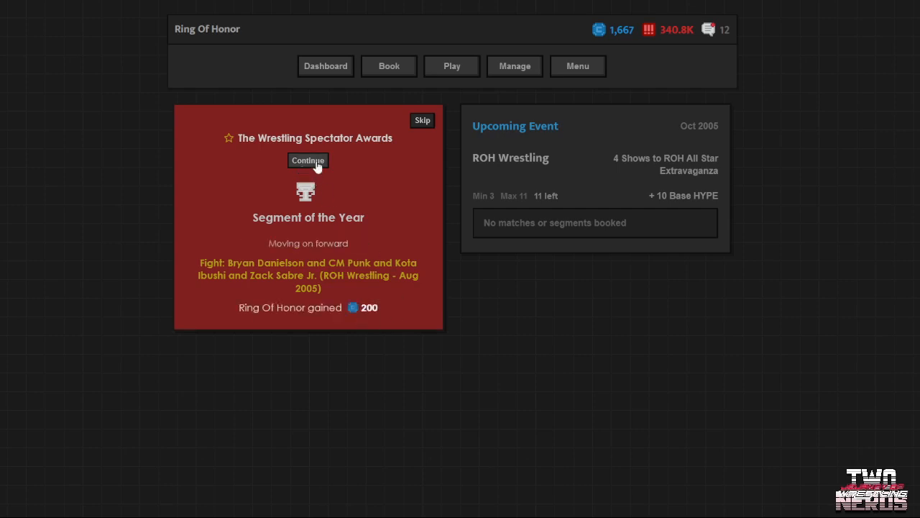
click(308, 159)
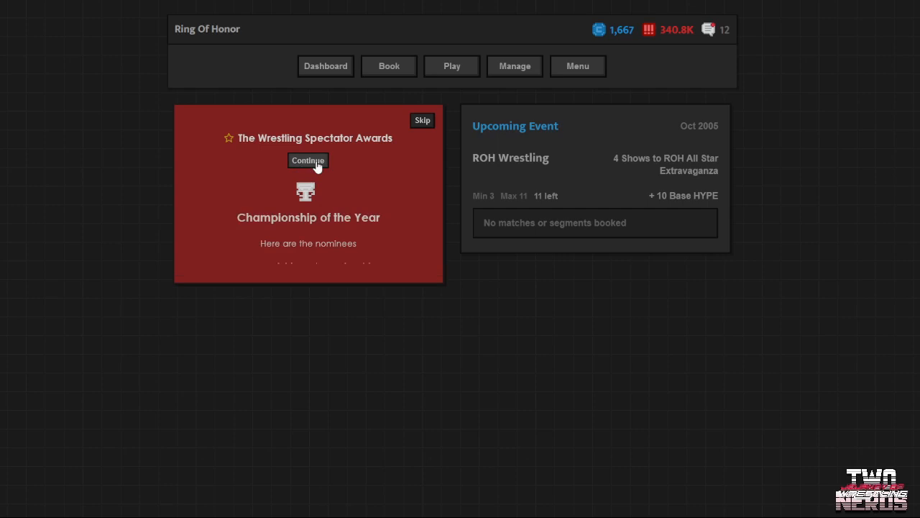
Reveal the ROH World Championship as Championship of the Year, awarding Ring Of Honor 100
click(308, 161)
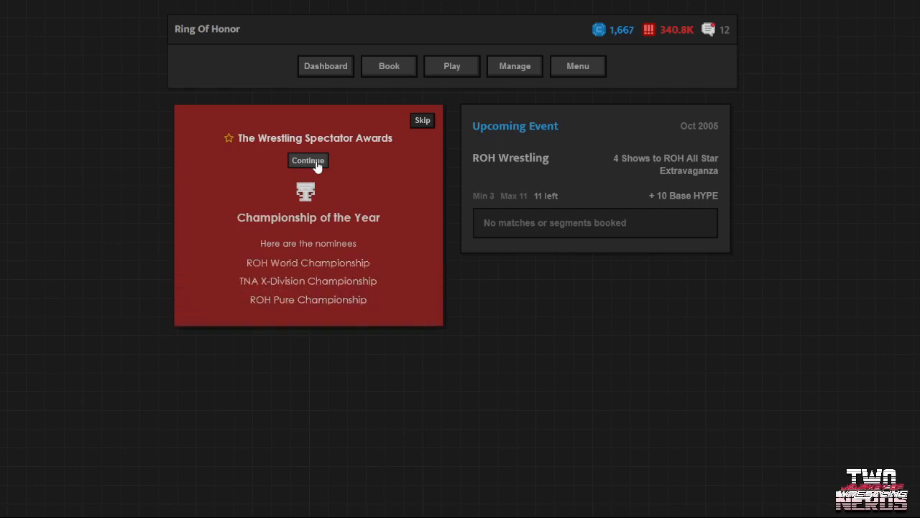
click(308, 161)
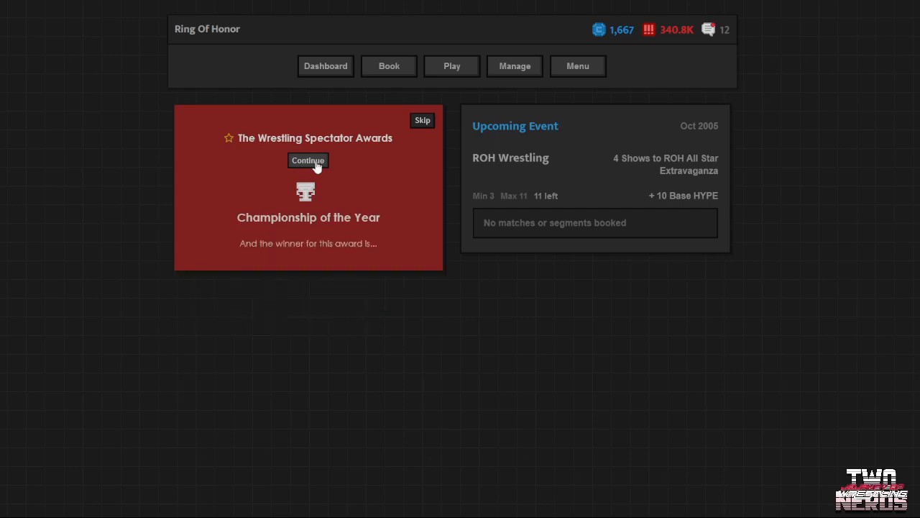
click(307, 159)
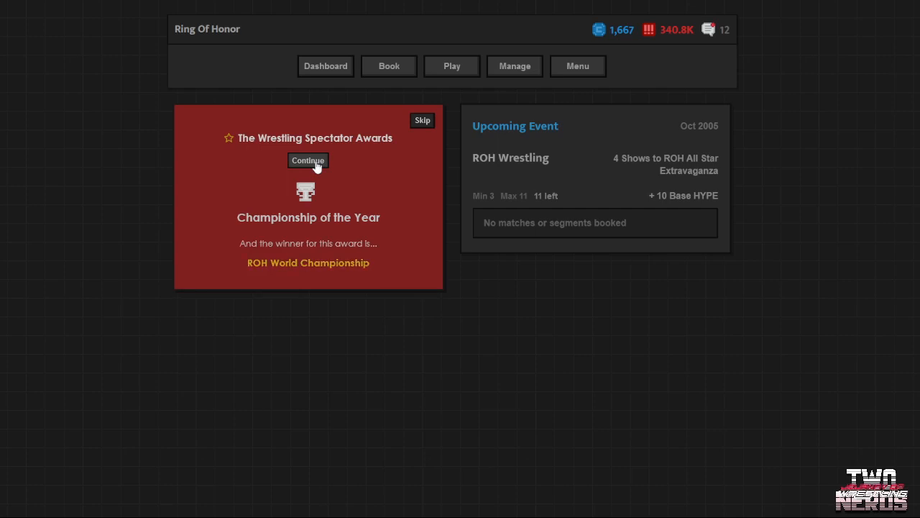
click(307, 159)
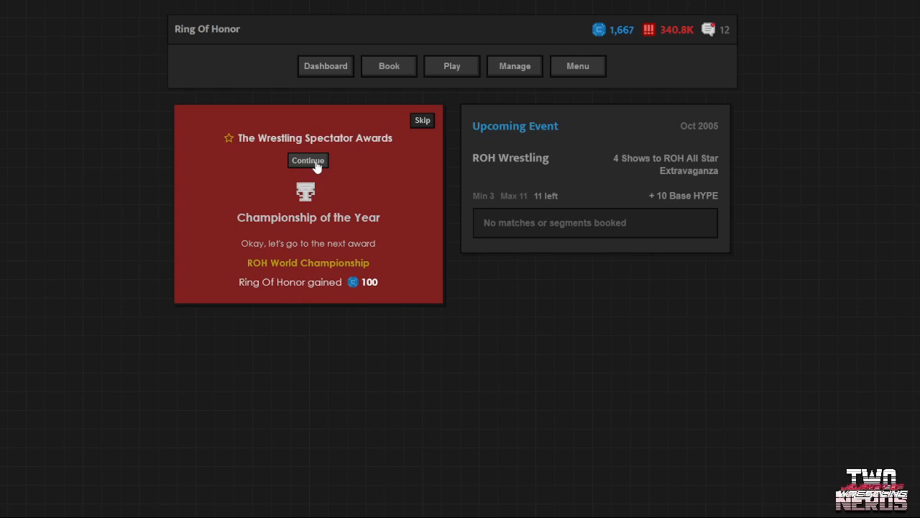
click(307, 159)
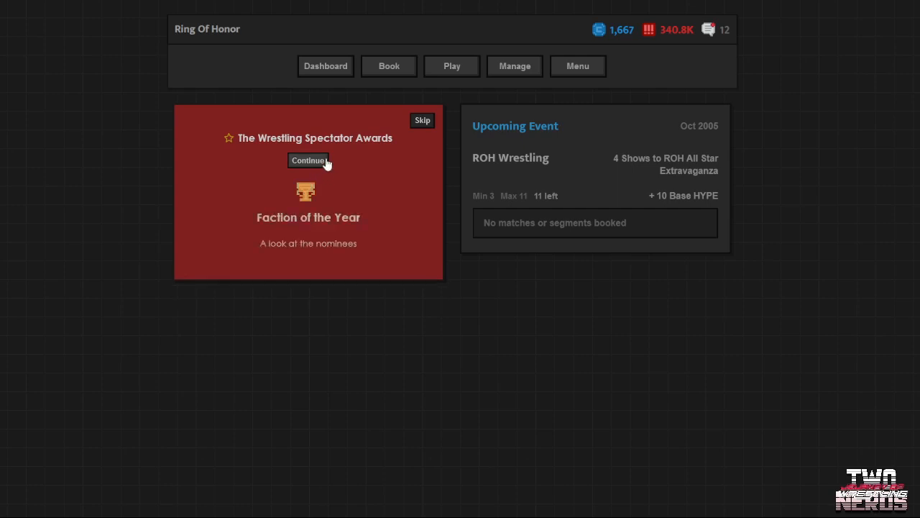
Reveal Evolution as Faction of the Year, then list Guerrero, Angle and Styles
click(308, 160)
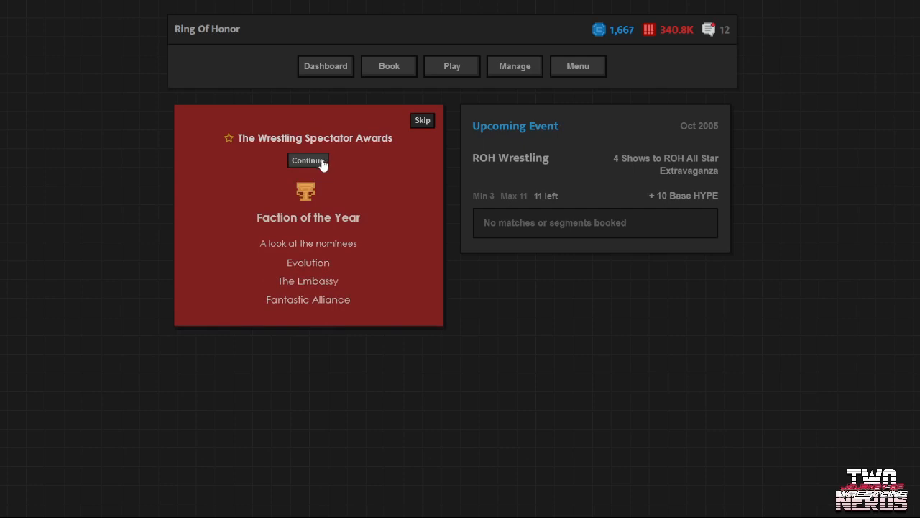
click(307, 160)
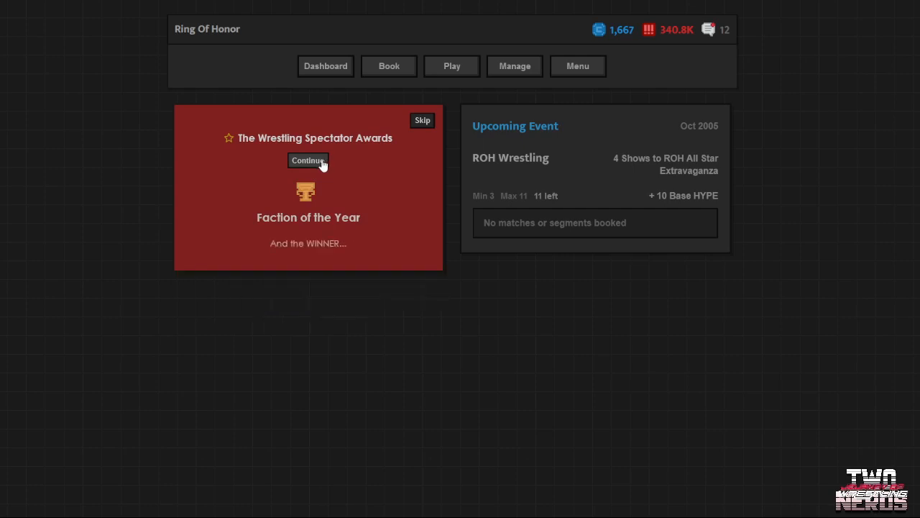
click(307, 160)
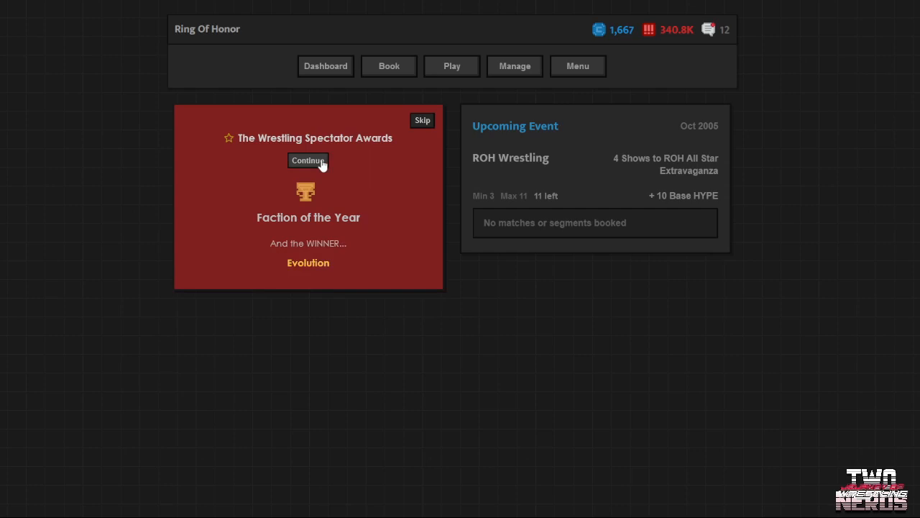
click(308, 160)
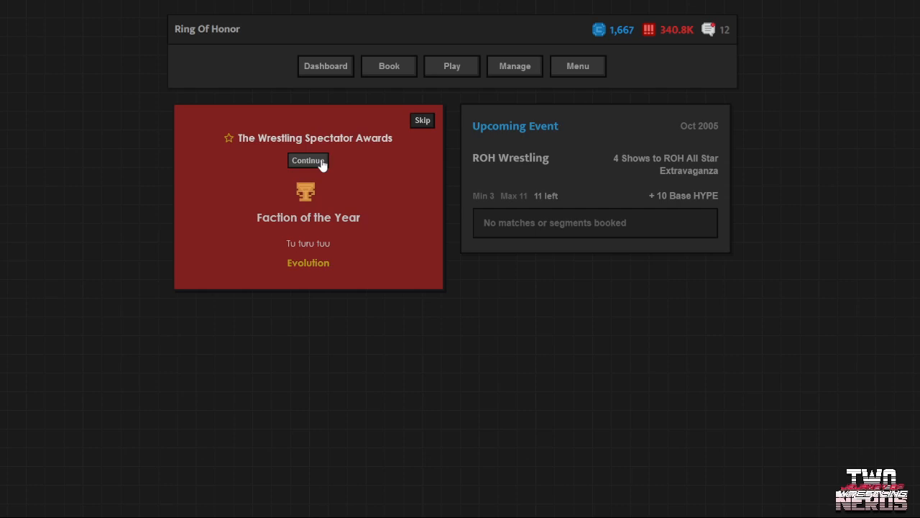
click(308, 161)
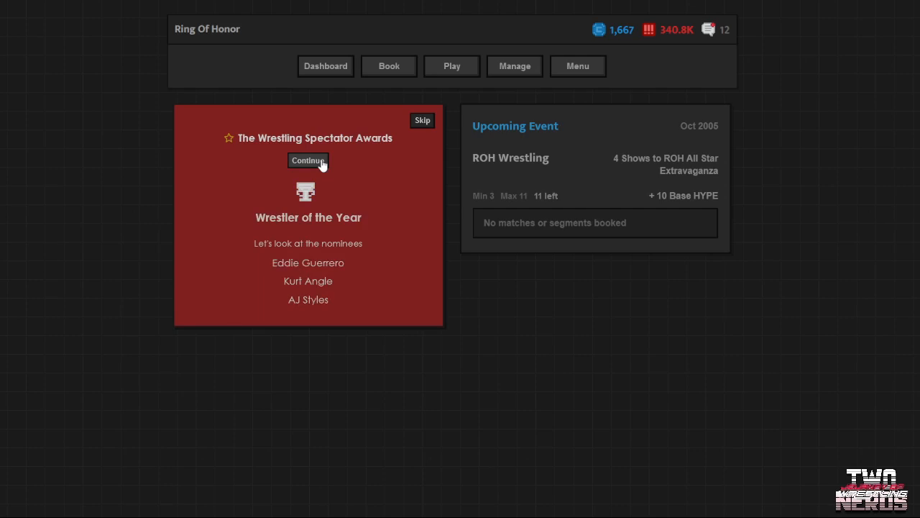
Reveal AJ Styles as Wrestler of the Year
click(308, 160)
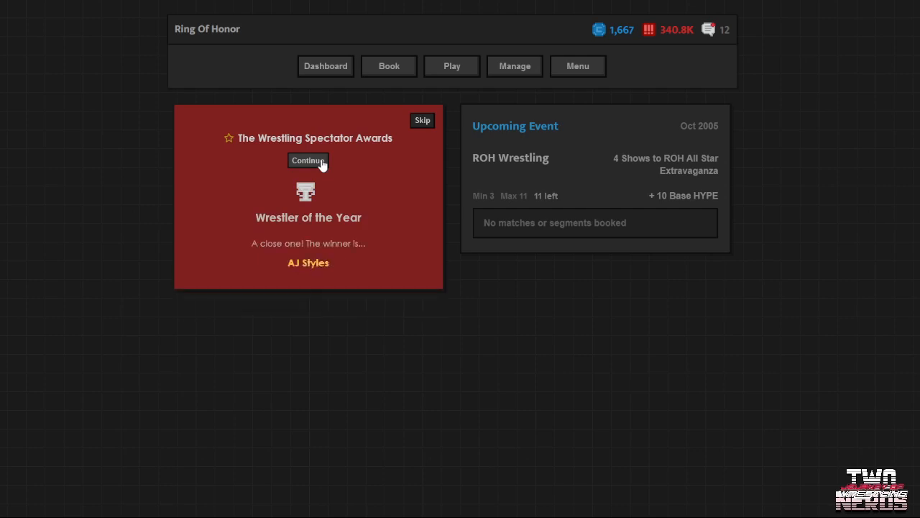
click(308, 160)
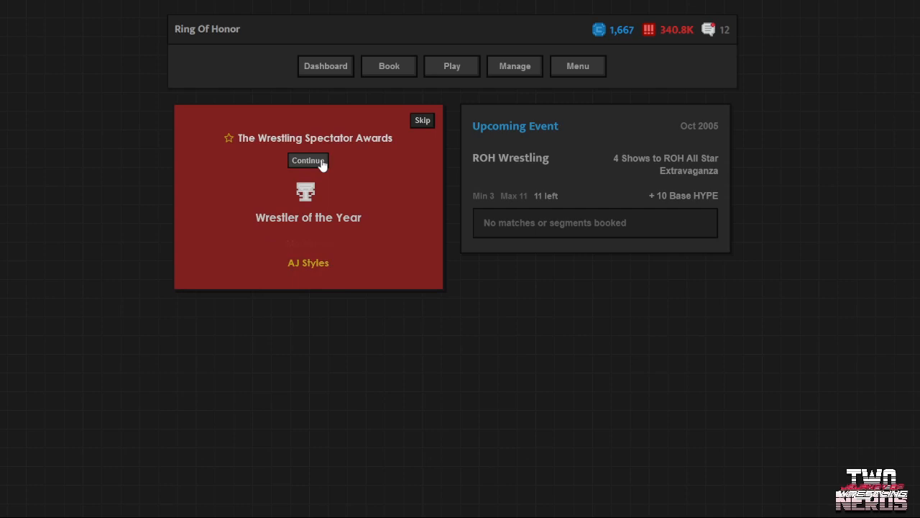
click(307, 161)
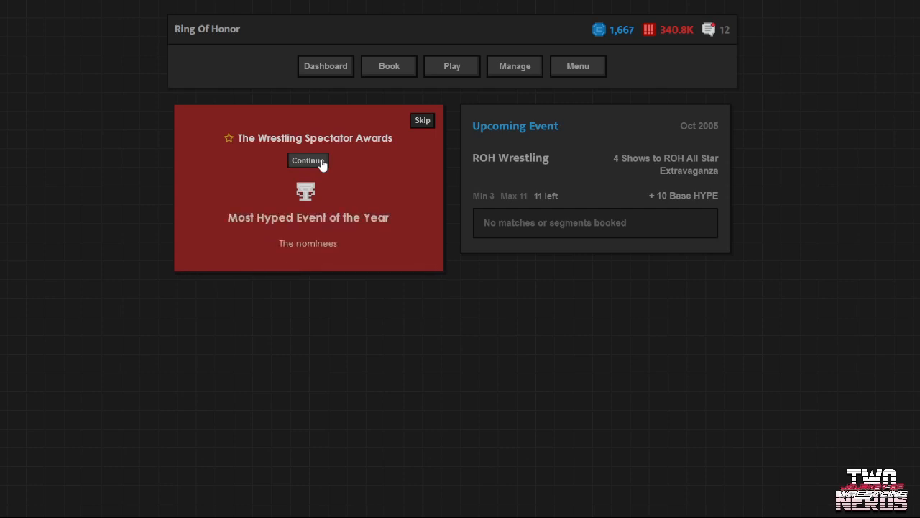
Step through Most Hyped Event nominees until Victory Road wins
click(308, 160)
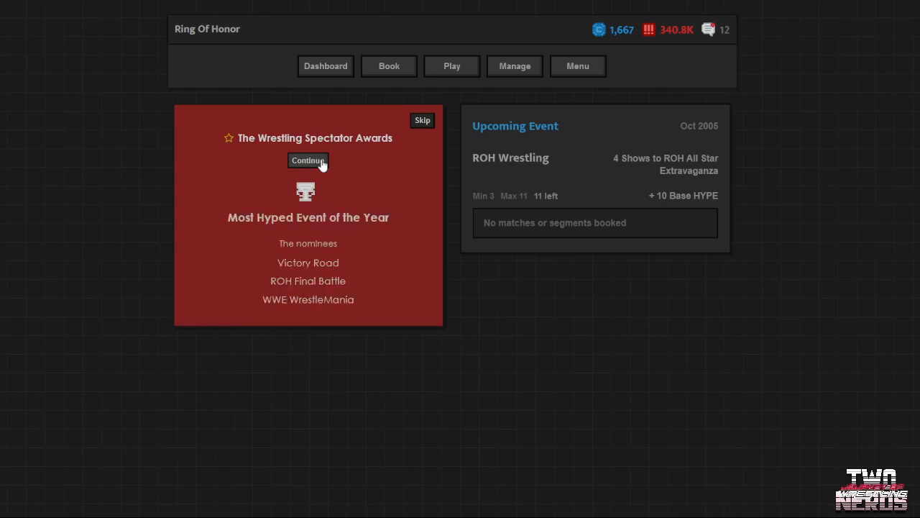
click(308, 160)
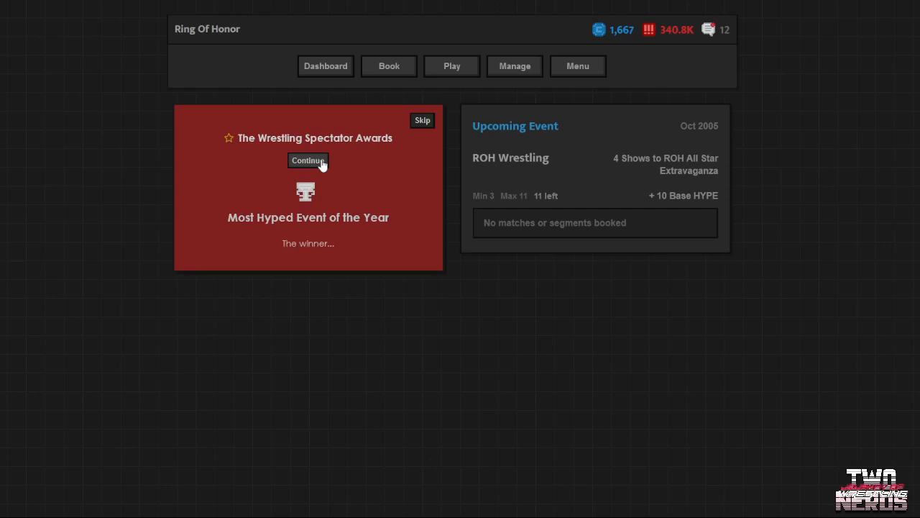
click(308, 159)
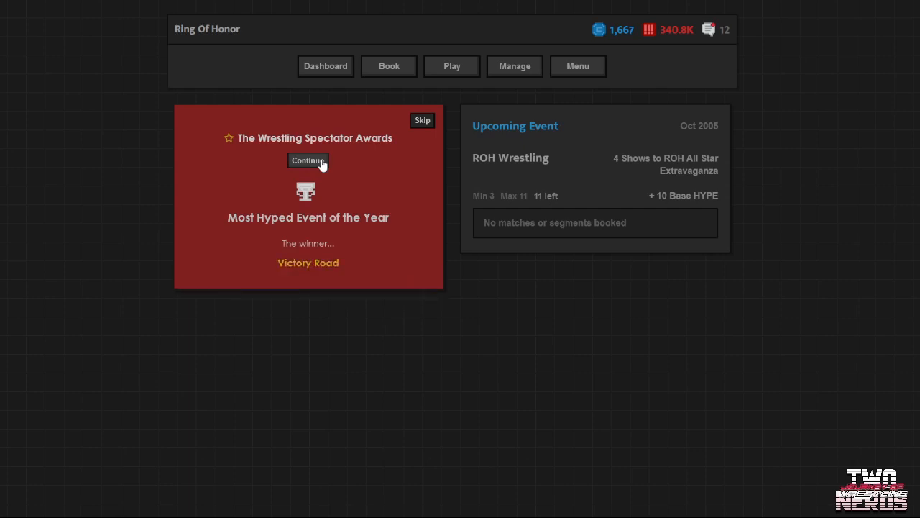
click(308, 160)
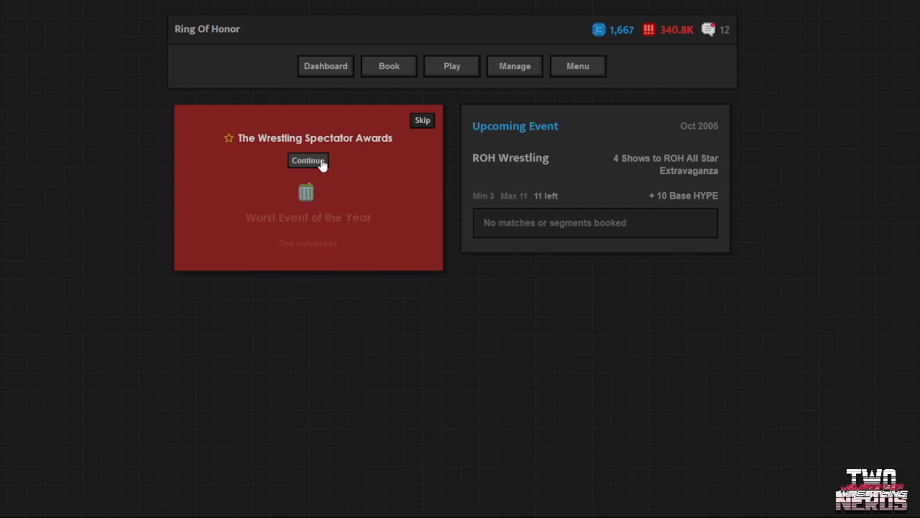
Reveal NJPW Dangerous Dream Night as Worst Event of the Year
click(308, 160)
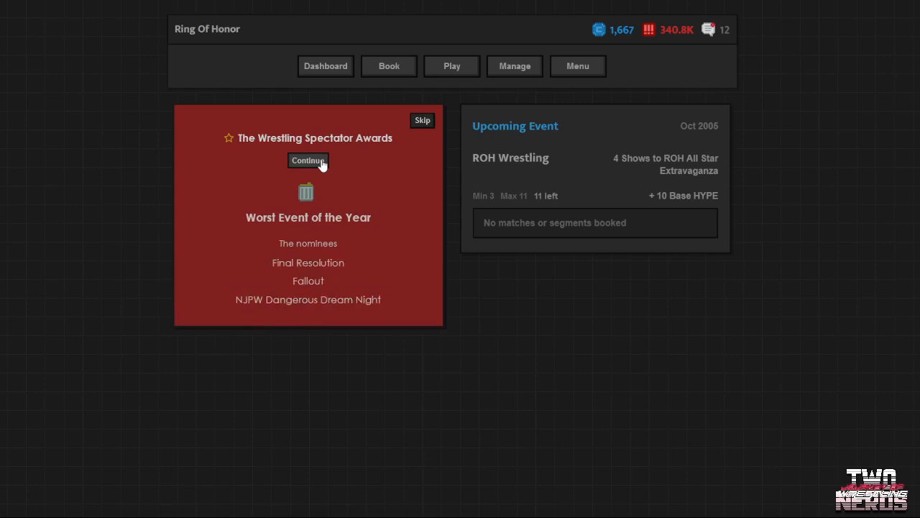
click(307, 160)
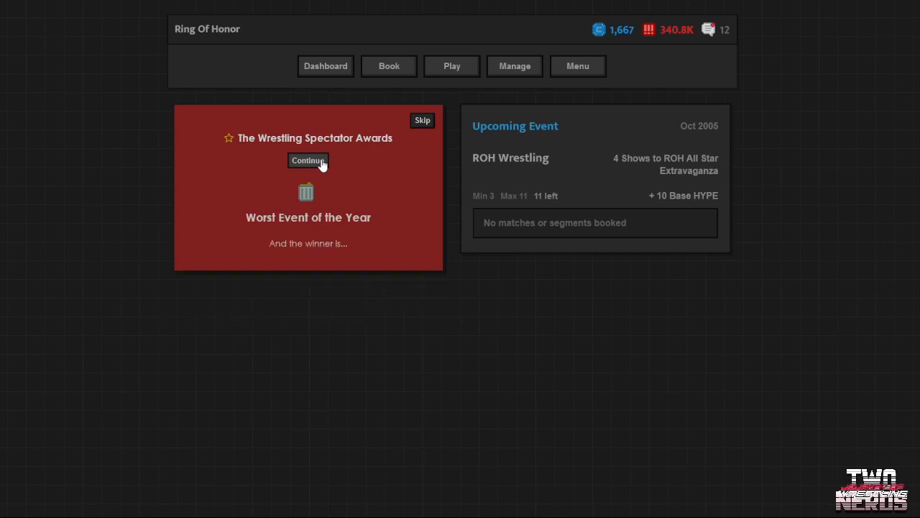
click(308, 160)
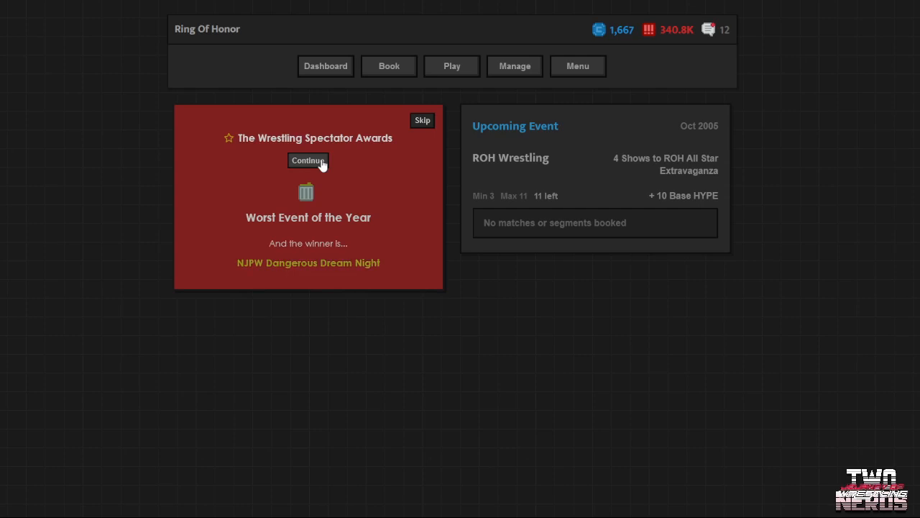
click(308, 159)
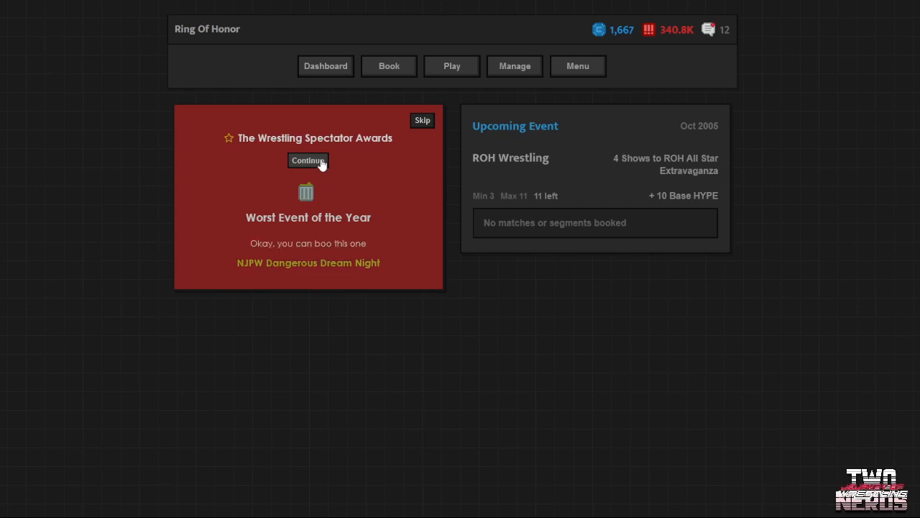
Reveal WWE No Mercy as Event of the Year
click(308, 160)
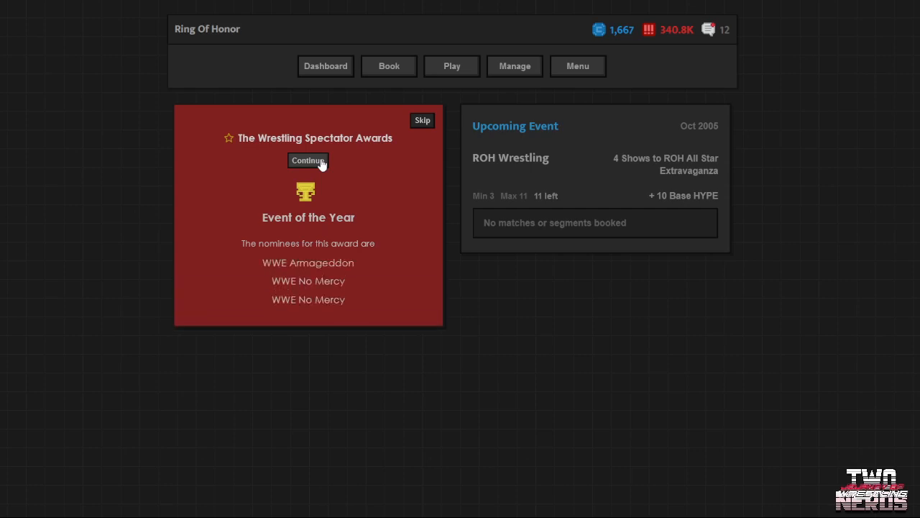
click(307, 159)
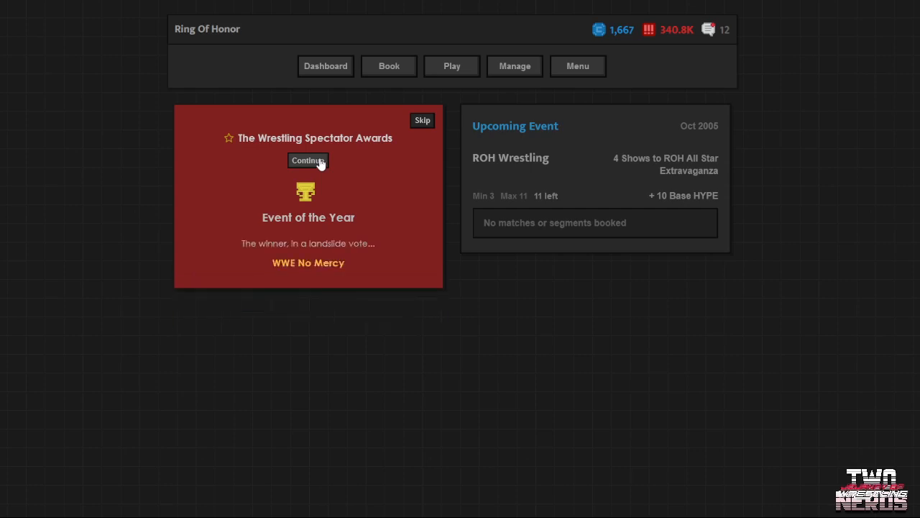
click(307, 160)
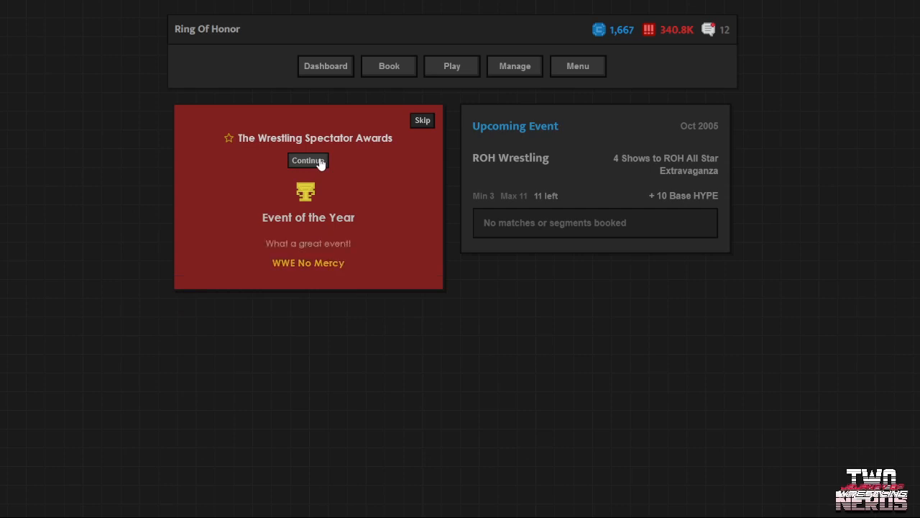
click(307, 160)
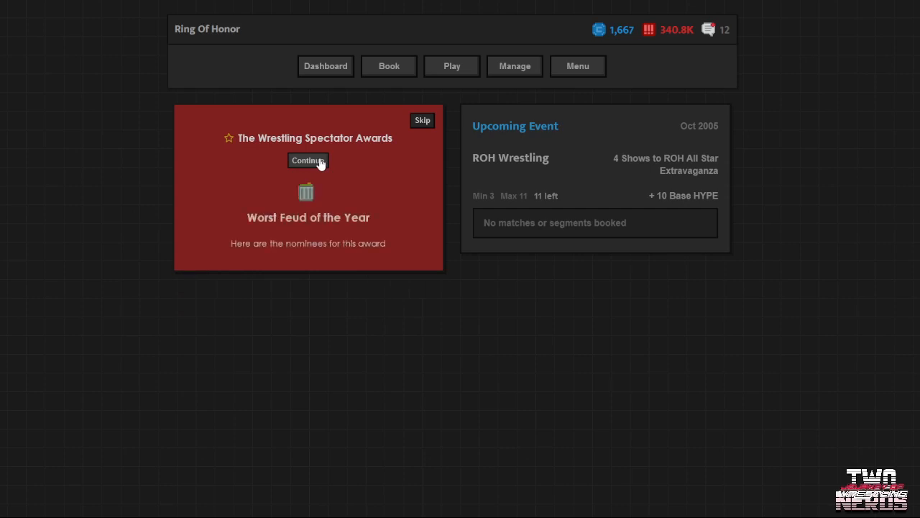
Step through Worst Feud nominees until Dawn Marie vs Torrie Wilson wins
click(308, 160)
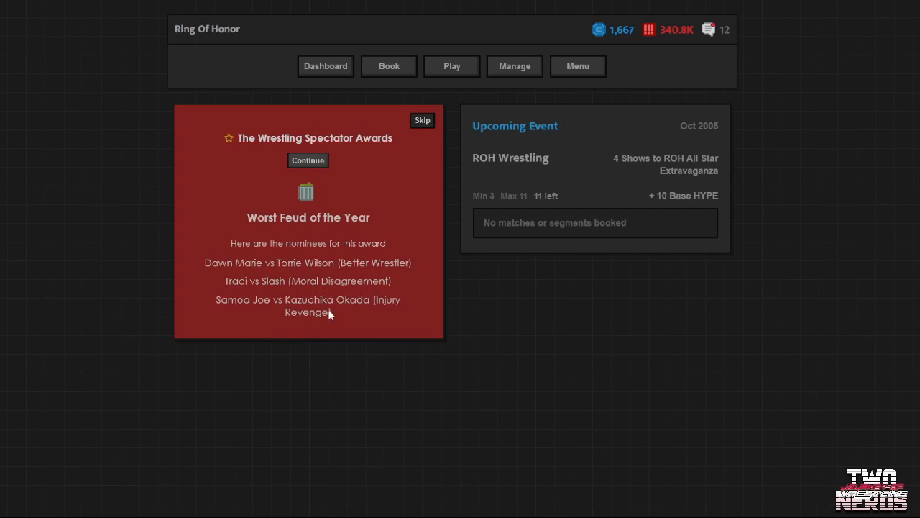
mouse_move(329, 318)
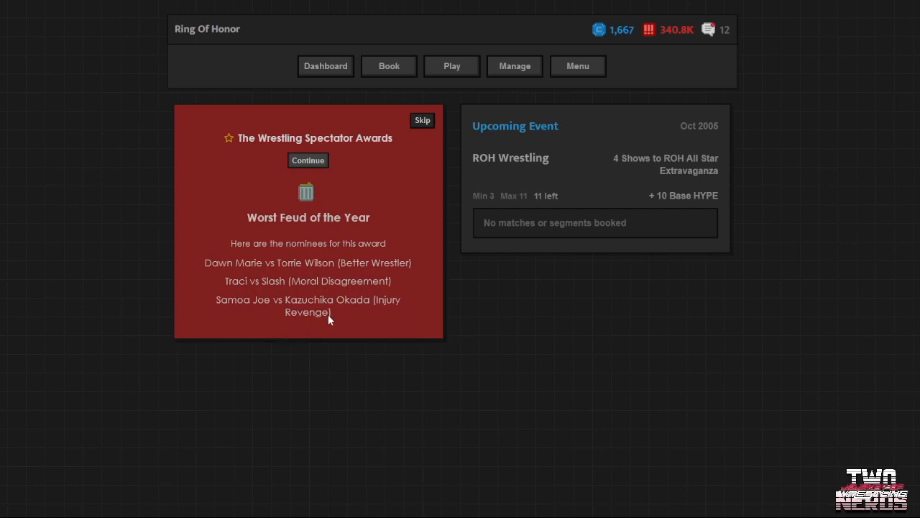
mouse_move(339, 152)
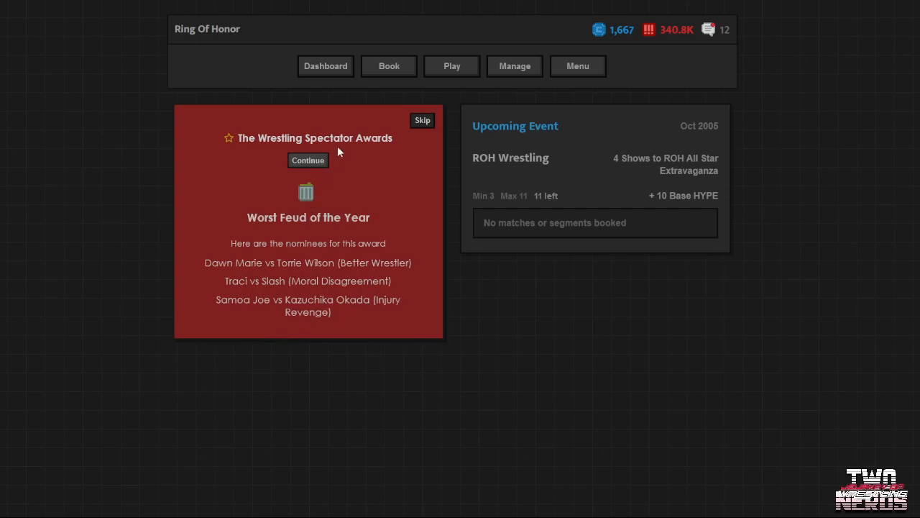
click(307, 160)
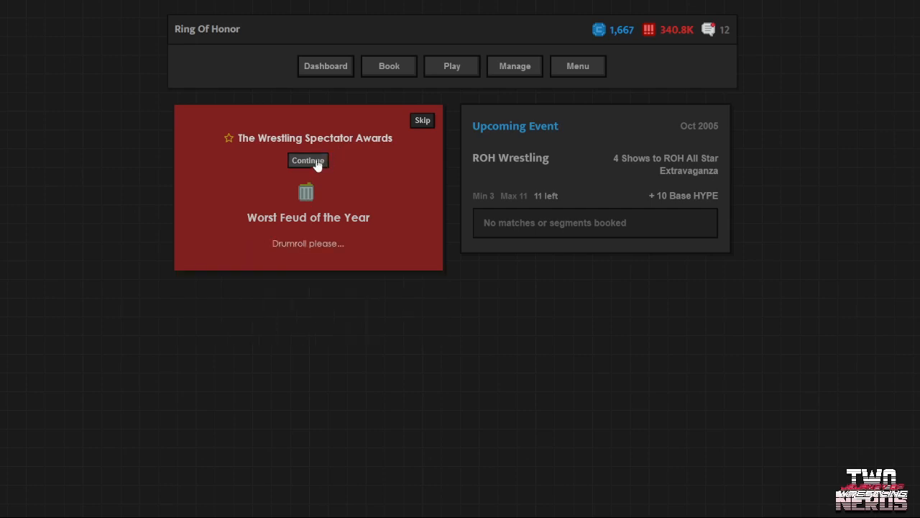
click(308, 159)
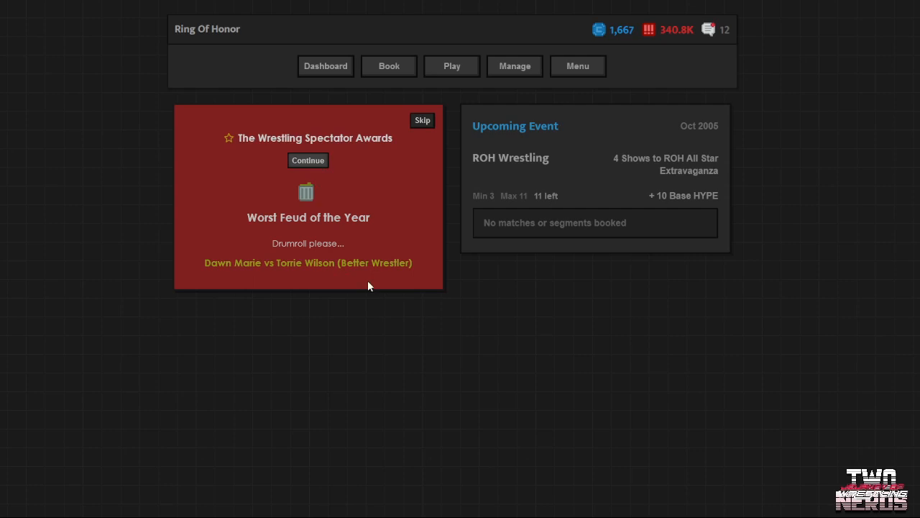
click(308, 159)
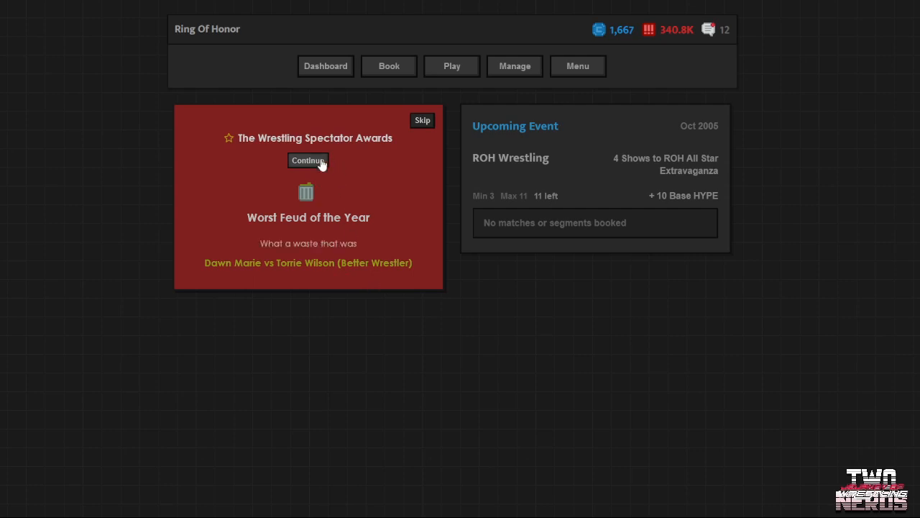
click(308, 160)
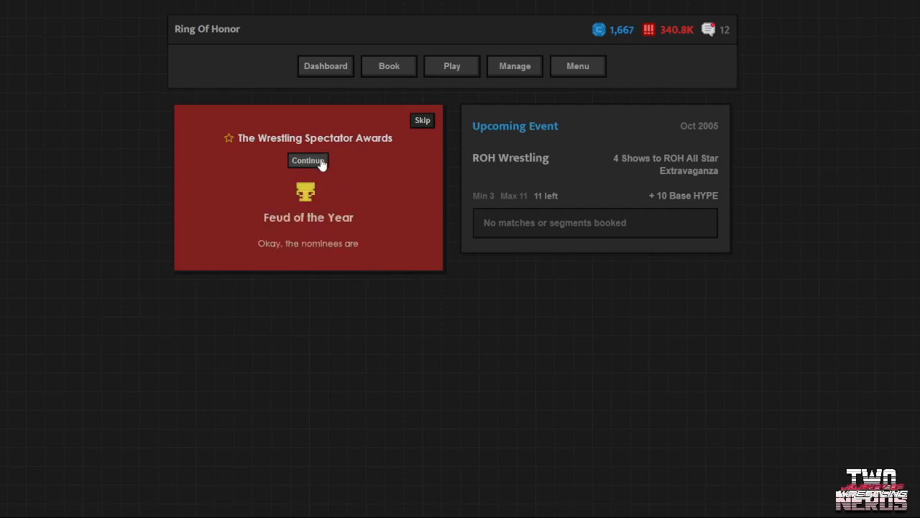
Reveal Kurt Angle vs Brock Lesnar as Feud of the Year
click(307, 159)
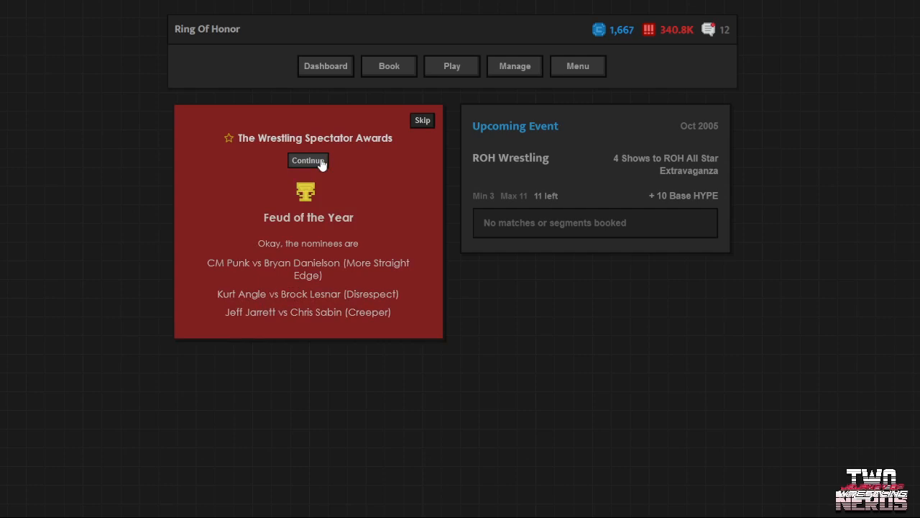
mouse_move(373, 282)
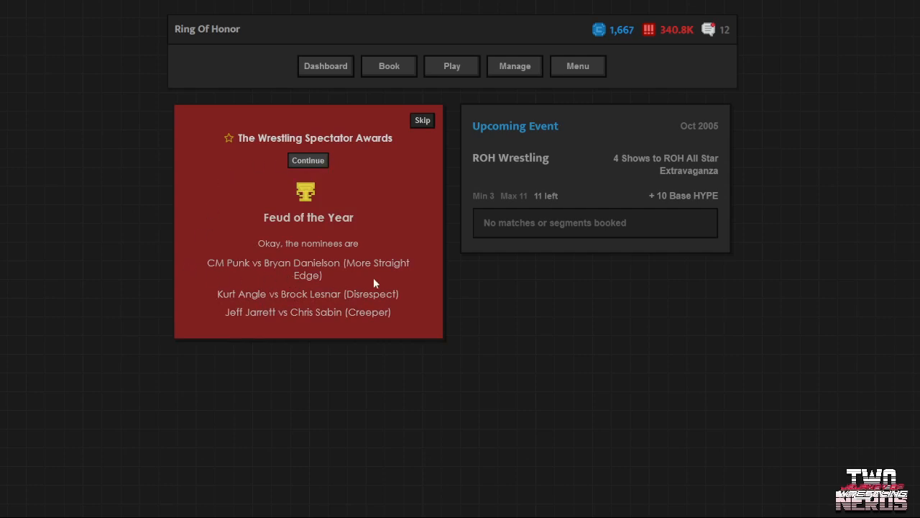
mouse_move(323, 285)
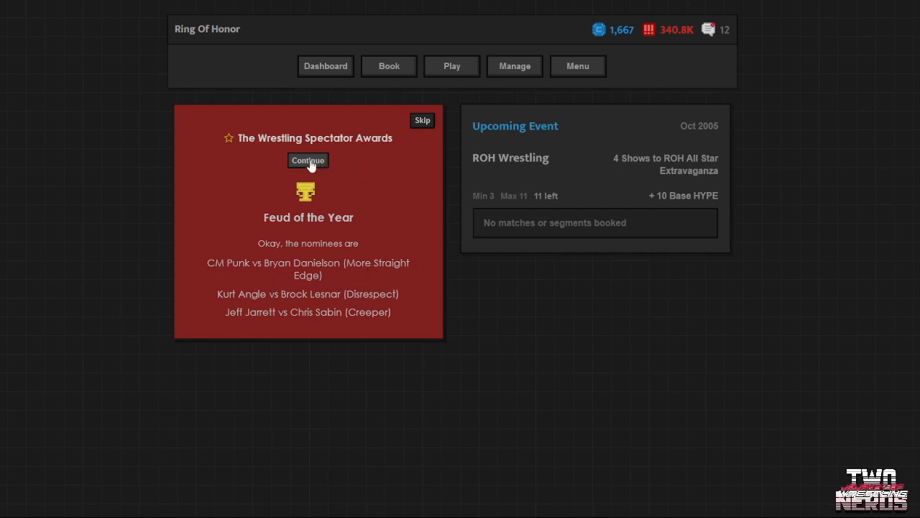
click(308, 160)
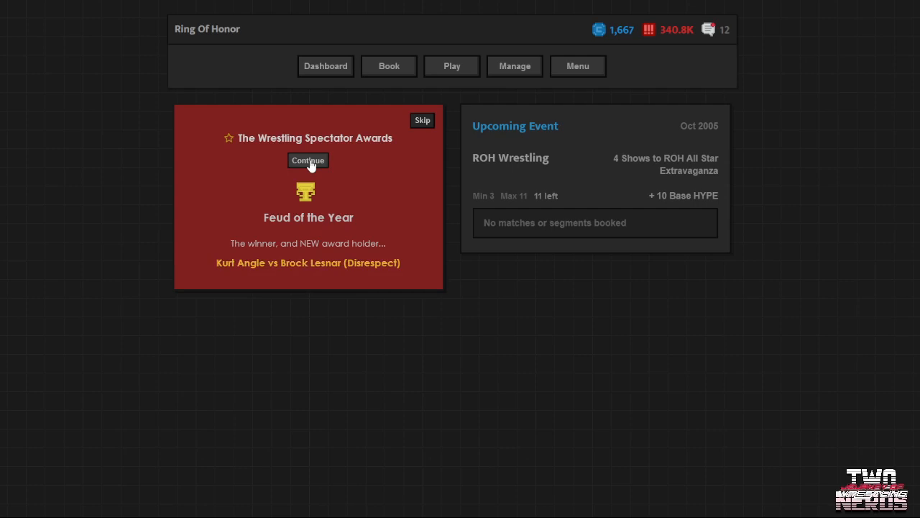
click(307, 160)
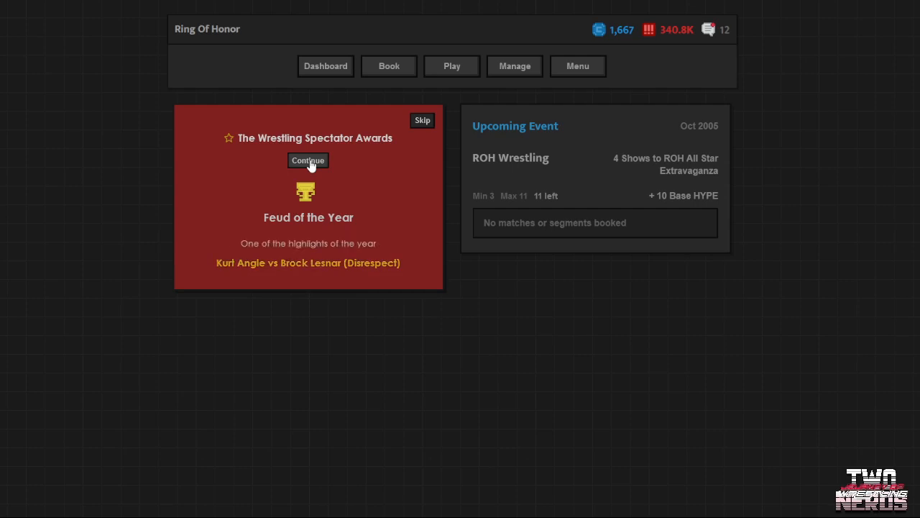
click(307, 160)
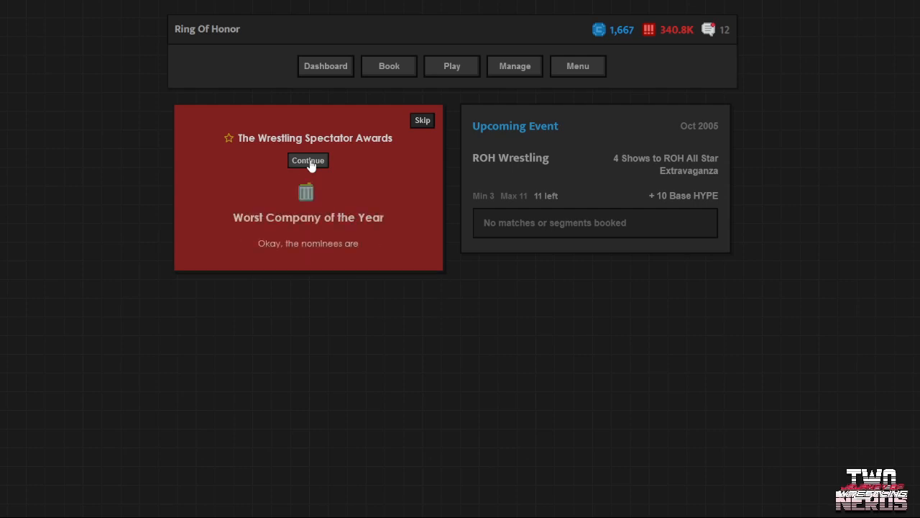
Advance past Powerslam Rising's Worst Company of the Year win to the Company of the Year category
click(308, 159)
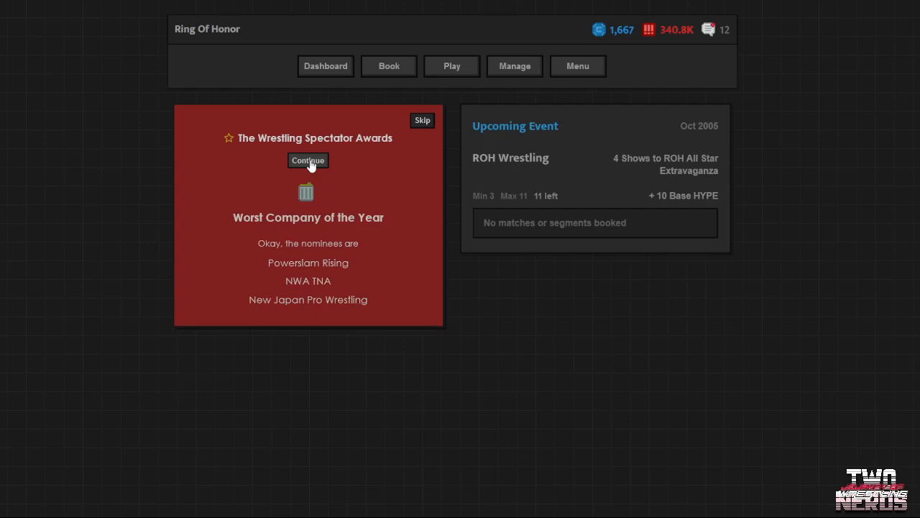
click(307, 159)
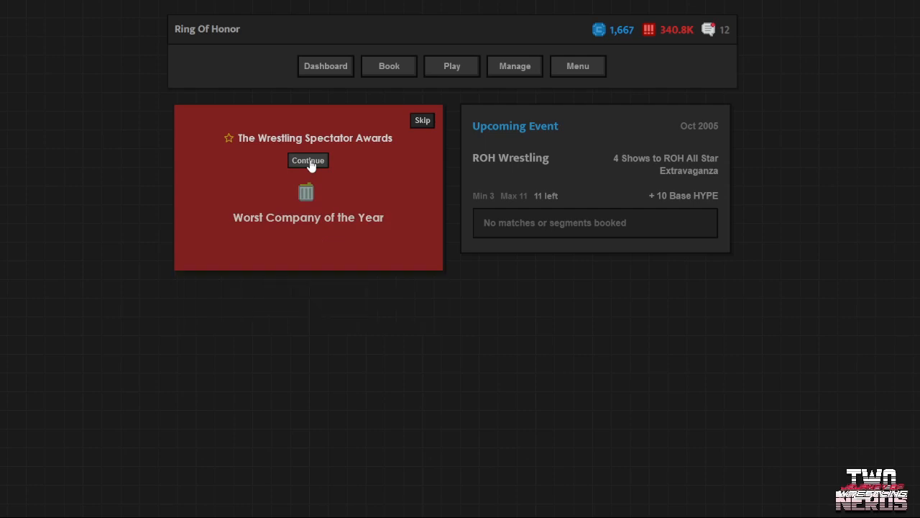
click(308, 159)
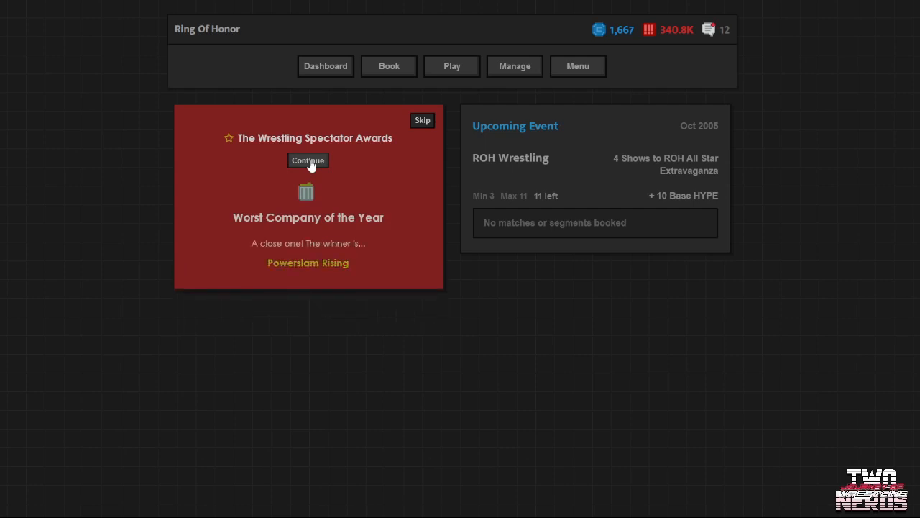
click(308, 159)
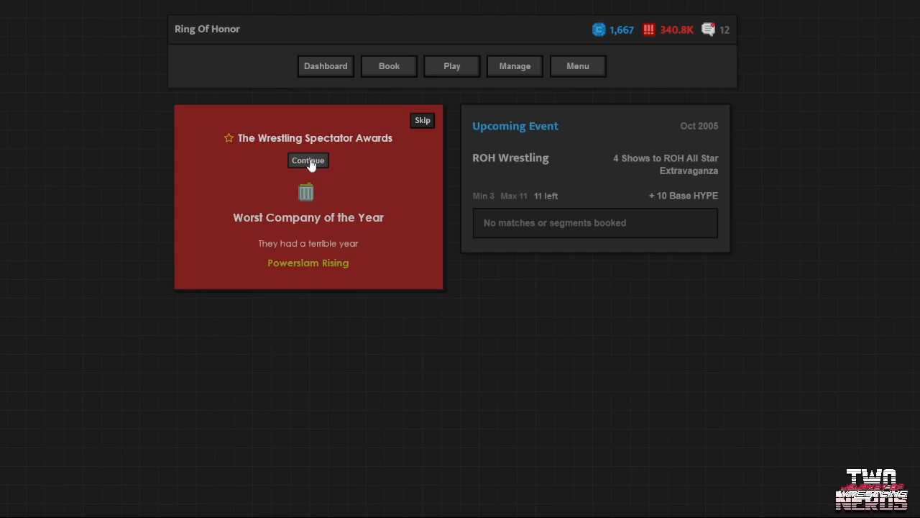
click(307, 159)
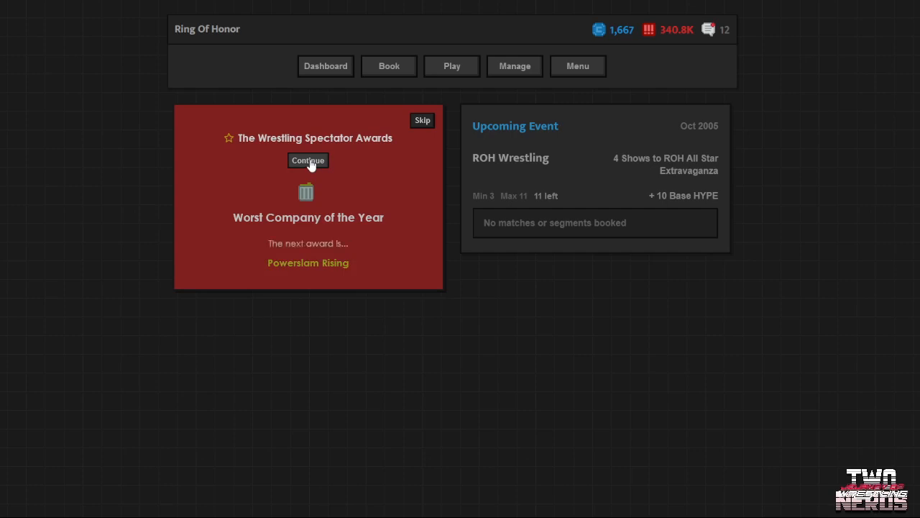
click(308, 160)
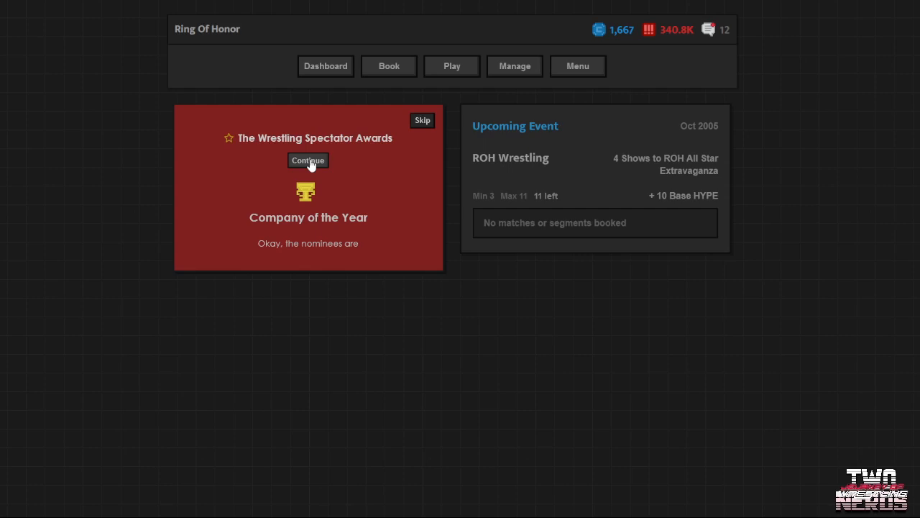
Show the Company of the Year nominees and winner WWE, then the Worst Match nominees
click(308, 160)
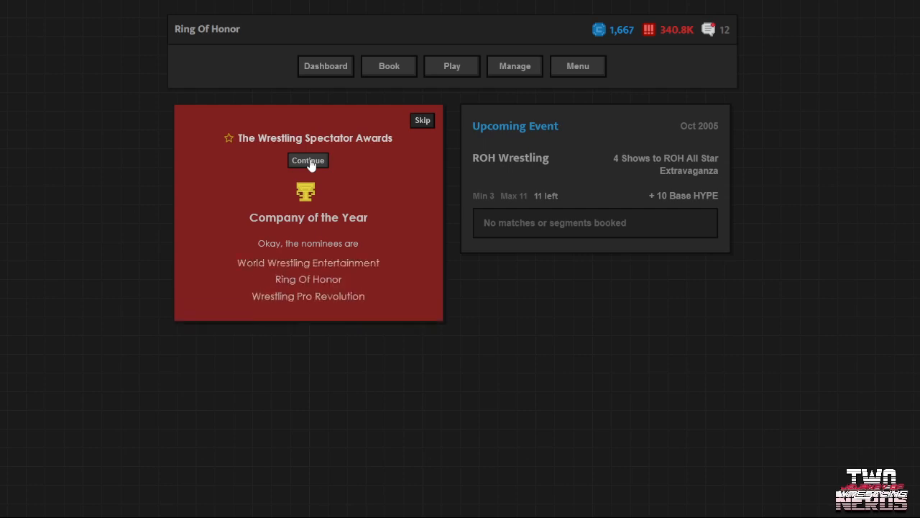
click(308, 160)
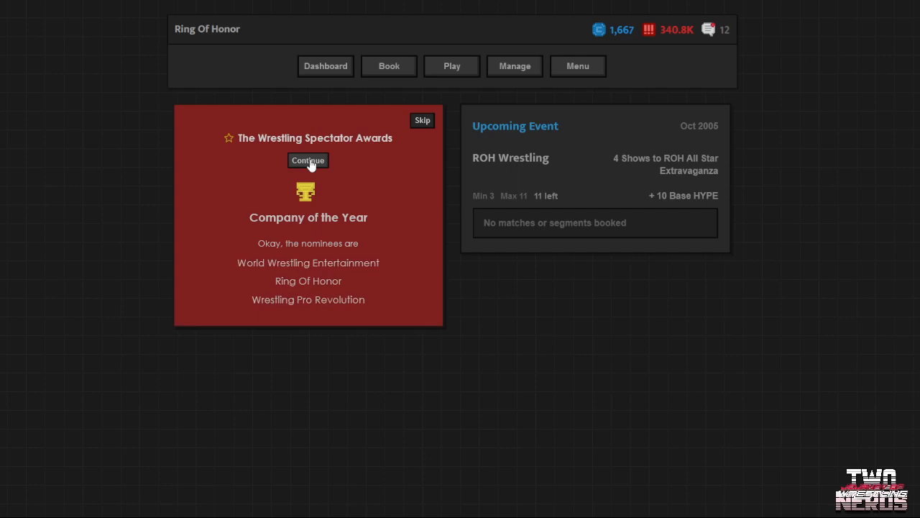
click(308, 160)
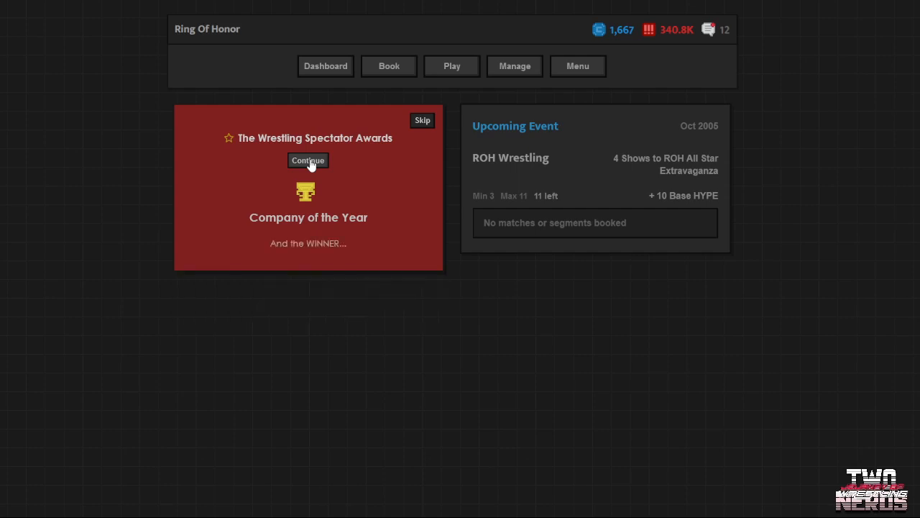
click(308, 160)
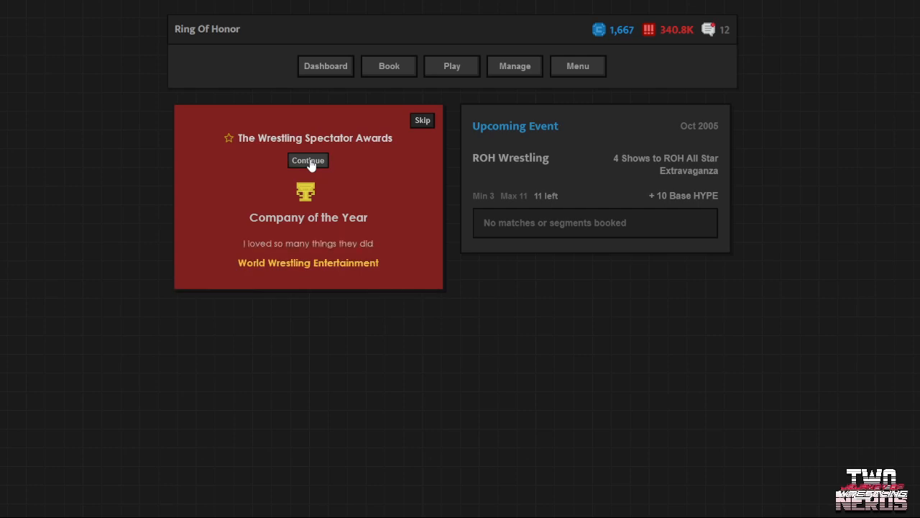
click(307, 160)
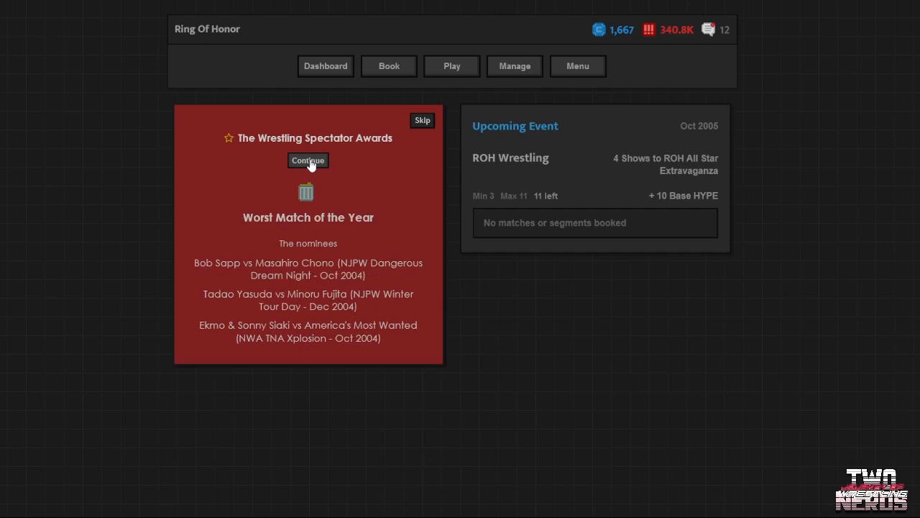
Reveal Tadao Yasuda vs Minoru Fujita as Worst Match winner and advance to Match of the Year
click(308, 160)
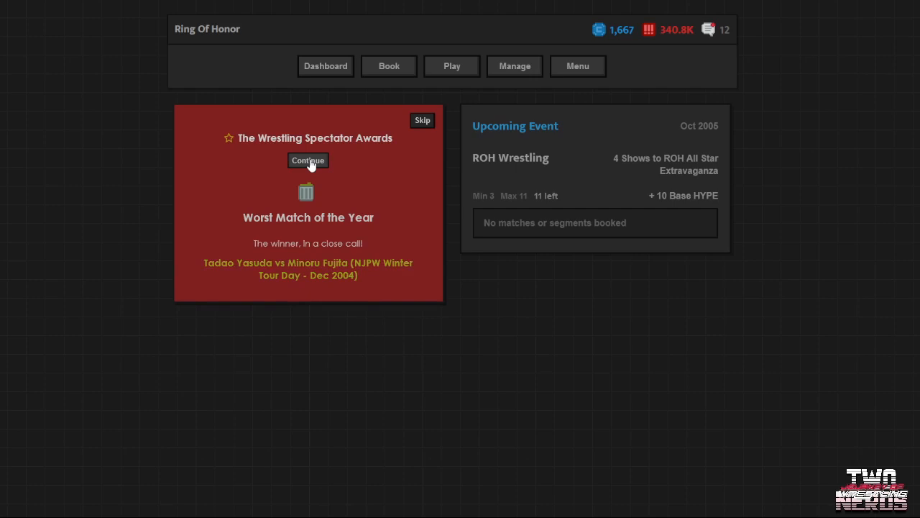
click(308, 160)
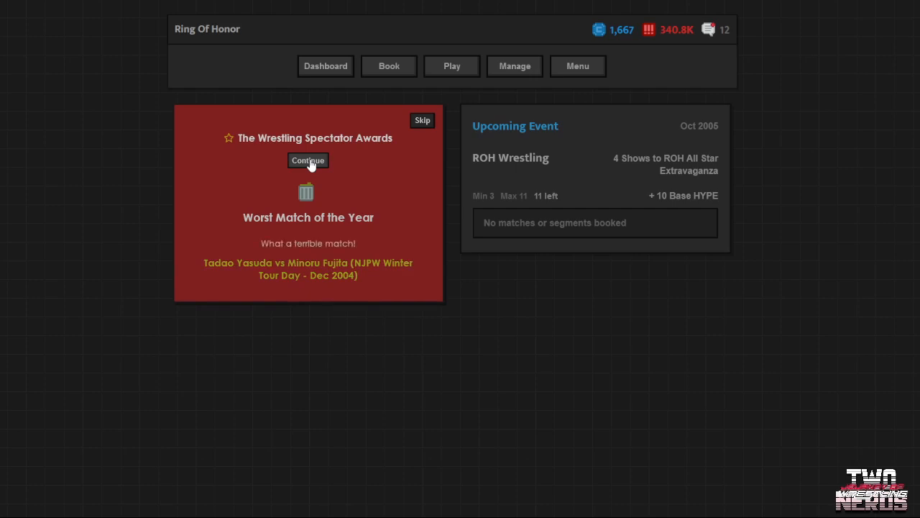
click(308, 160)
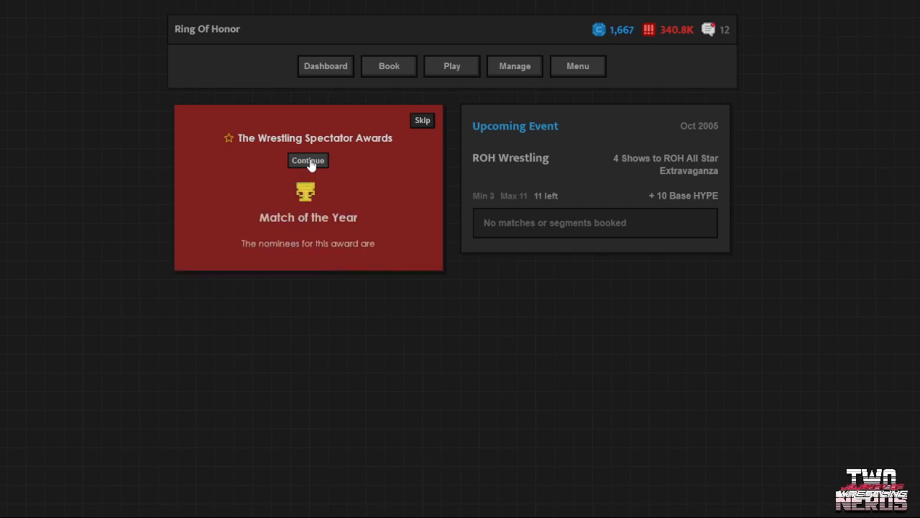
Show the Match of the Year nominees and winner Jushin Thunder Liger vs HEAT, closing the awards
click(308, 160)
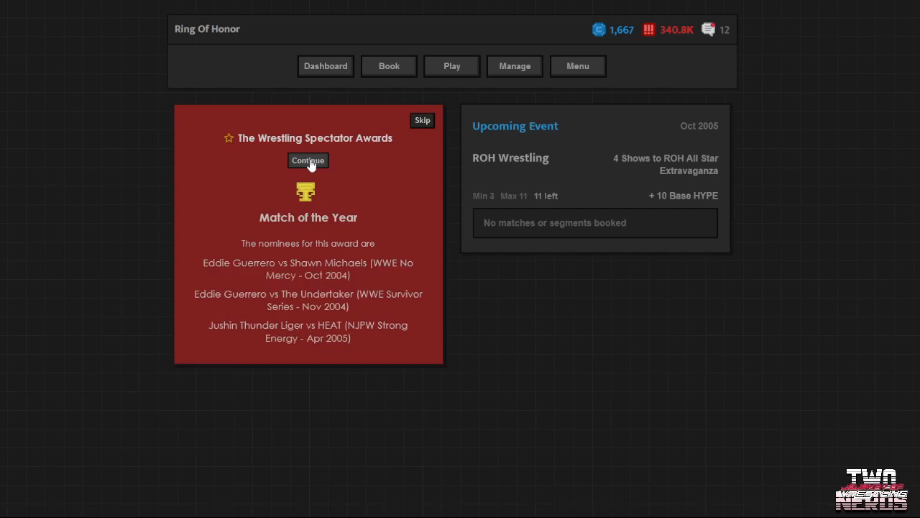
click(308, 160)
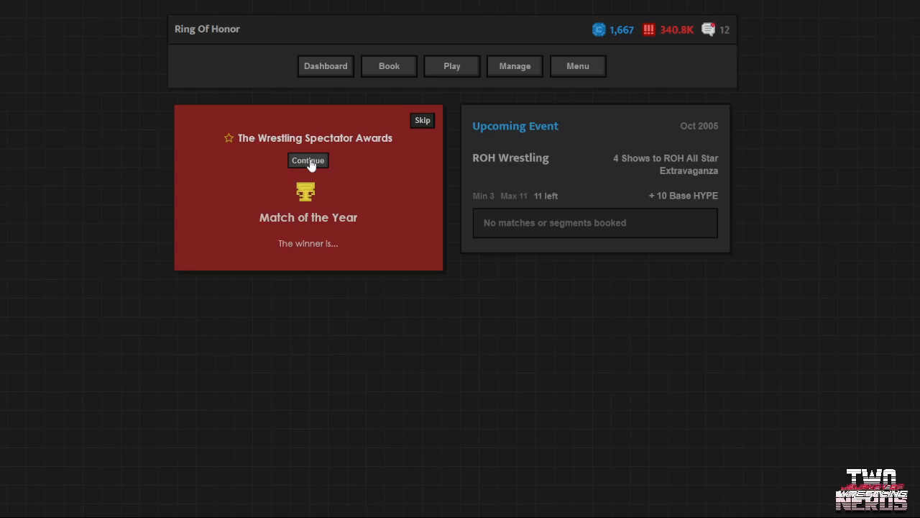
click(308, 159)
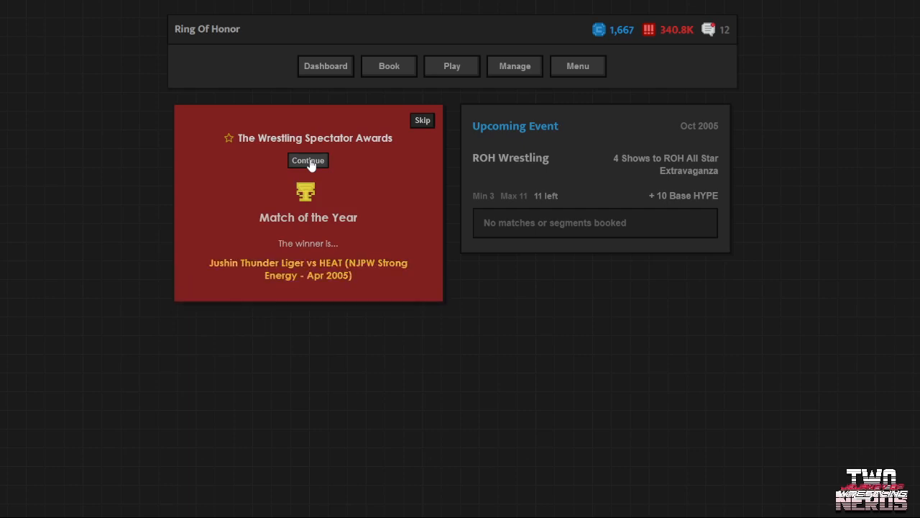
click(307, 160)
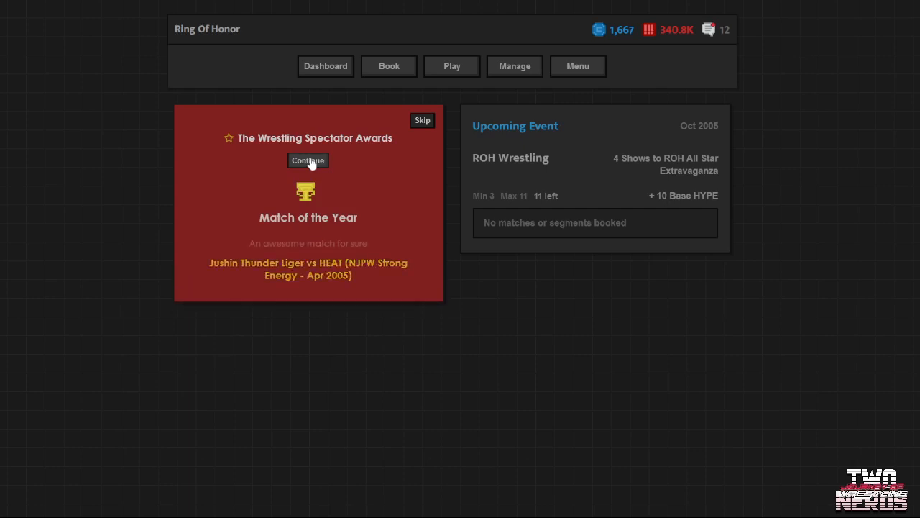
click(307, 160)
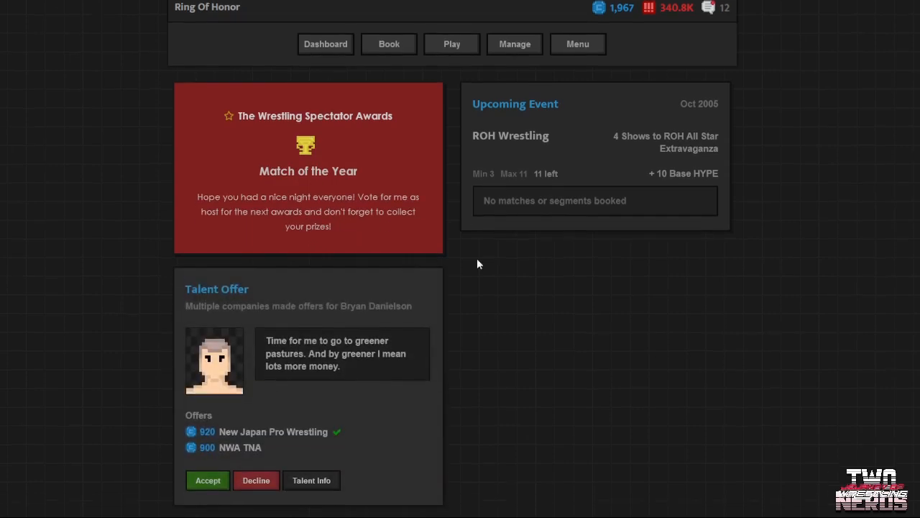
mouse_move(487, 372)
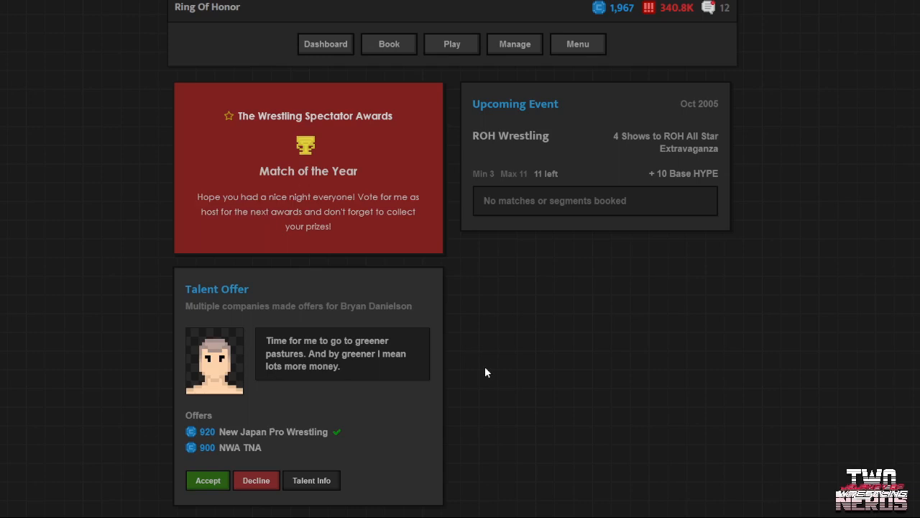
mouse_move(468, 373)
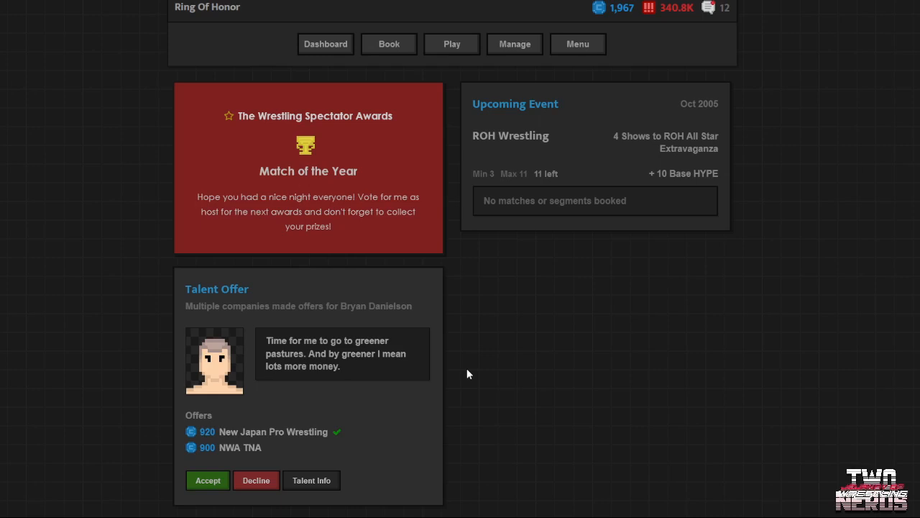
mouse_move(352, 364)
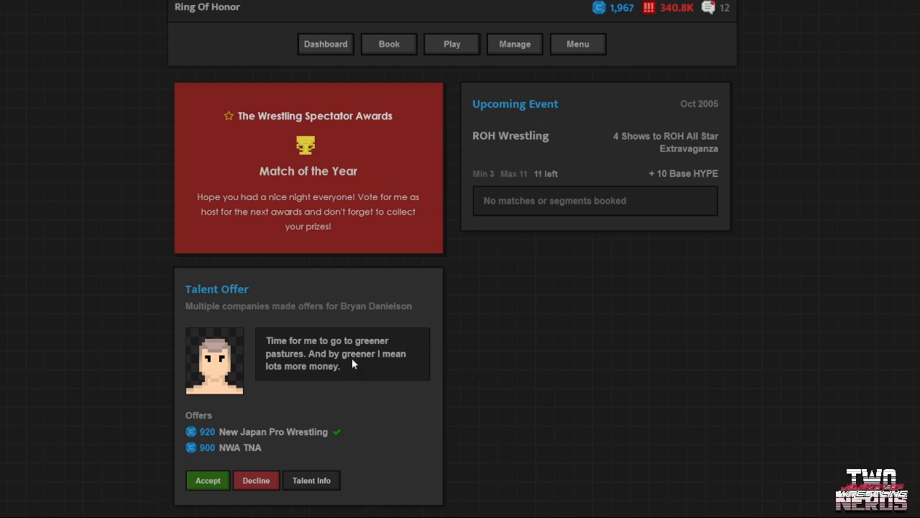
mouse_move(266, 503)
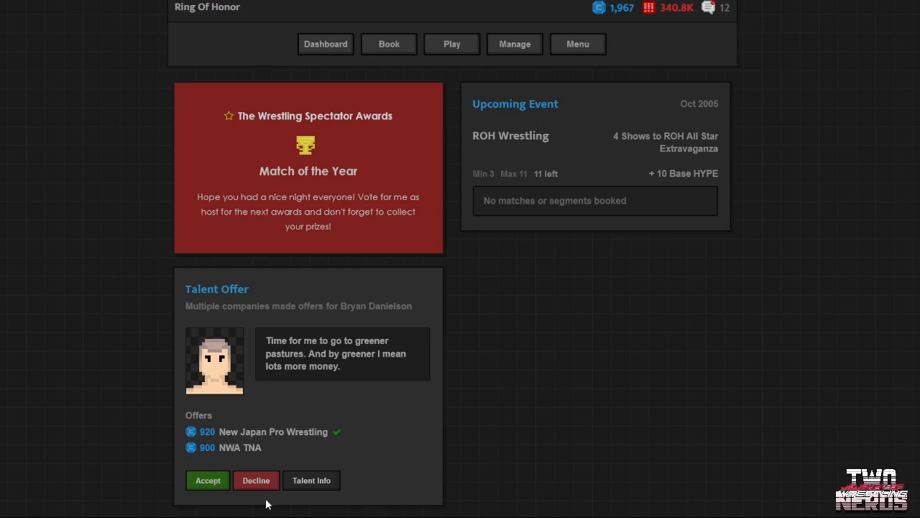
mouse_move(263, 484)
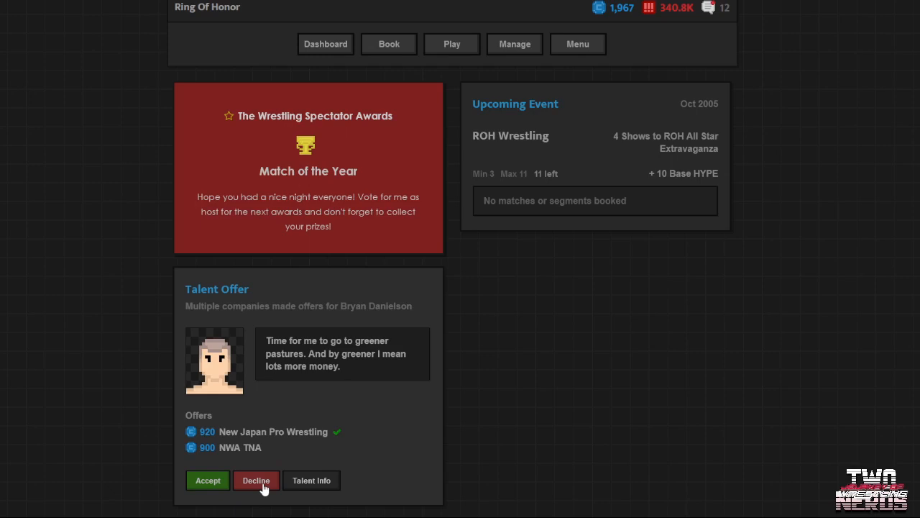
Decline Bryan Danielson's talent offer and return to the Ring Of Honor dashboard
click(255, 479)
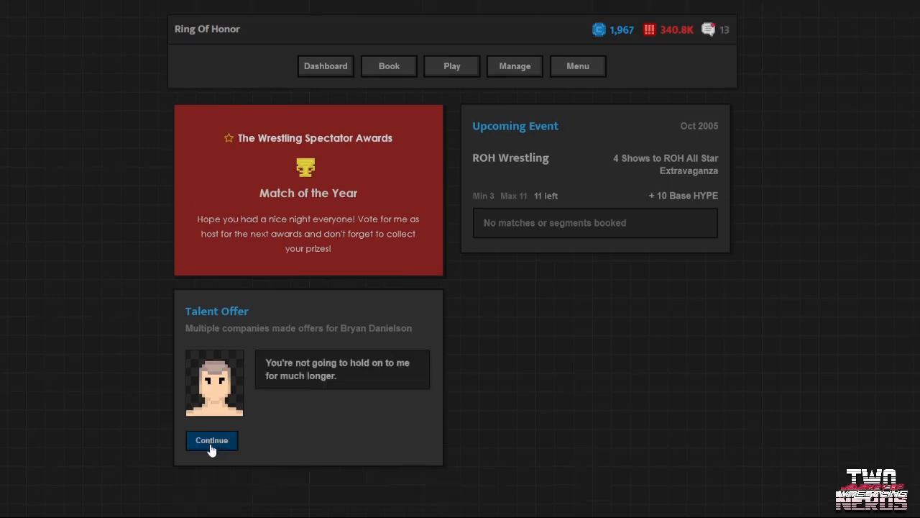
click(212, 439)
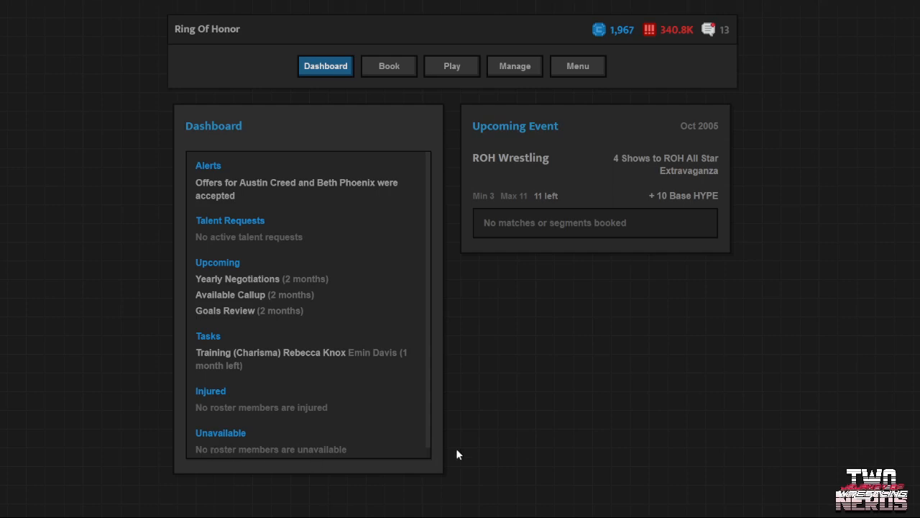
mouse_move(567, 416)
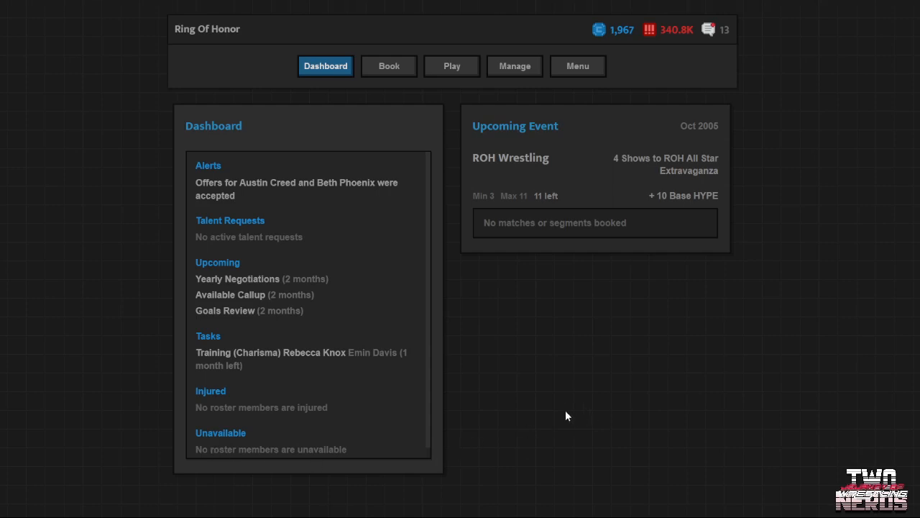